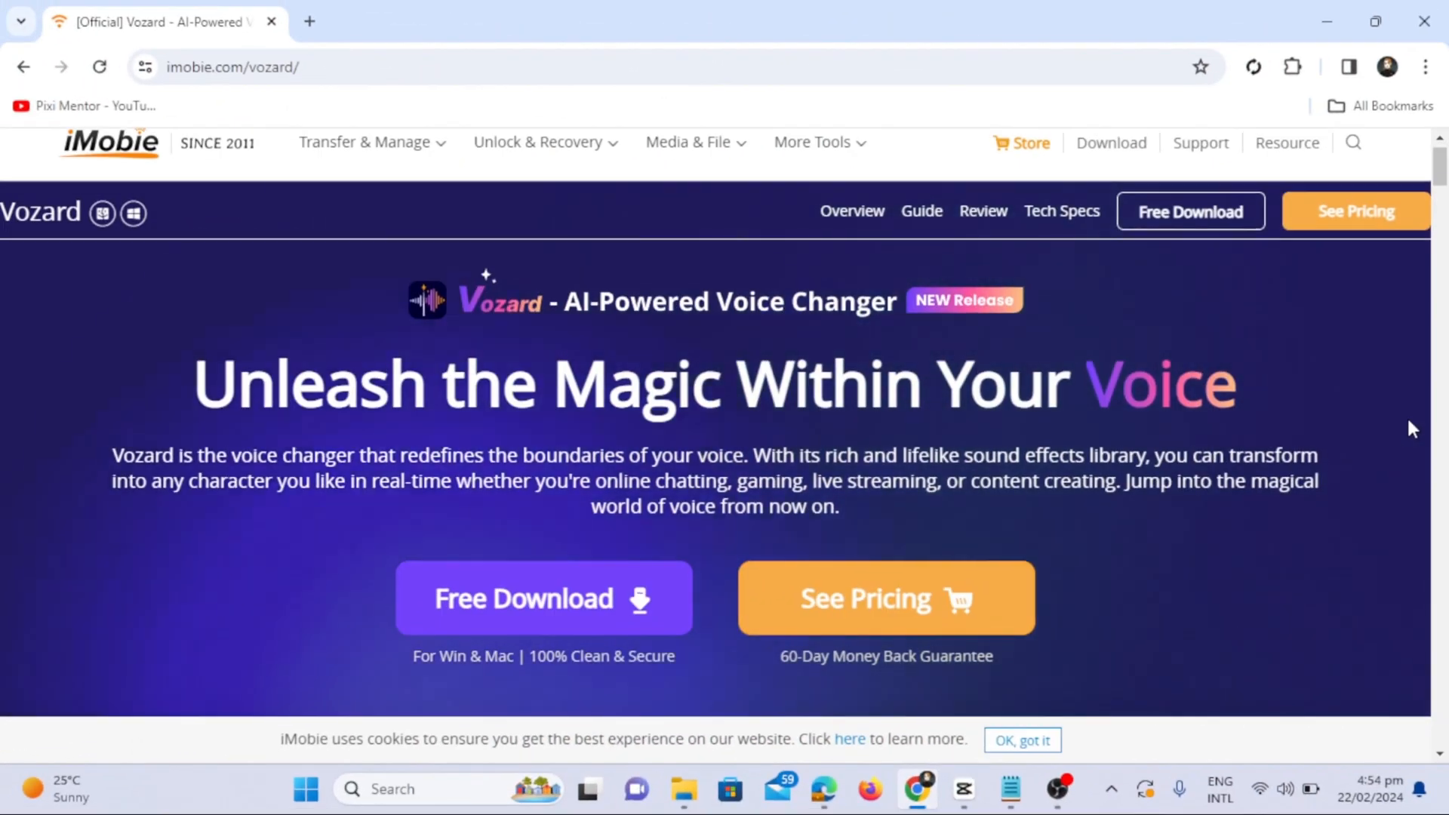
Step: Scroll down the Vozard product page to look through the voice changer's features
scroll(down, 3)
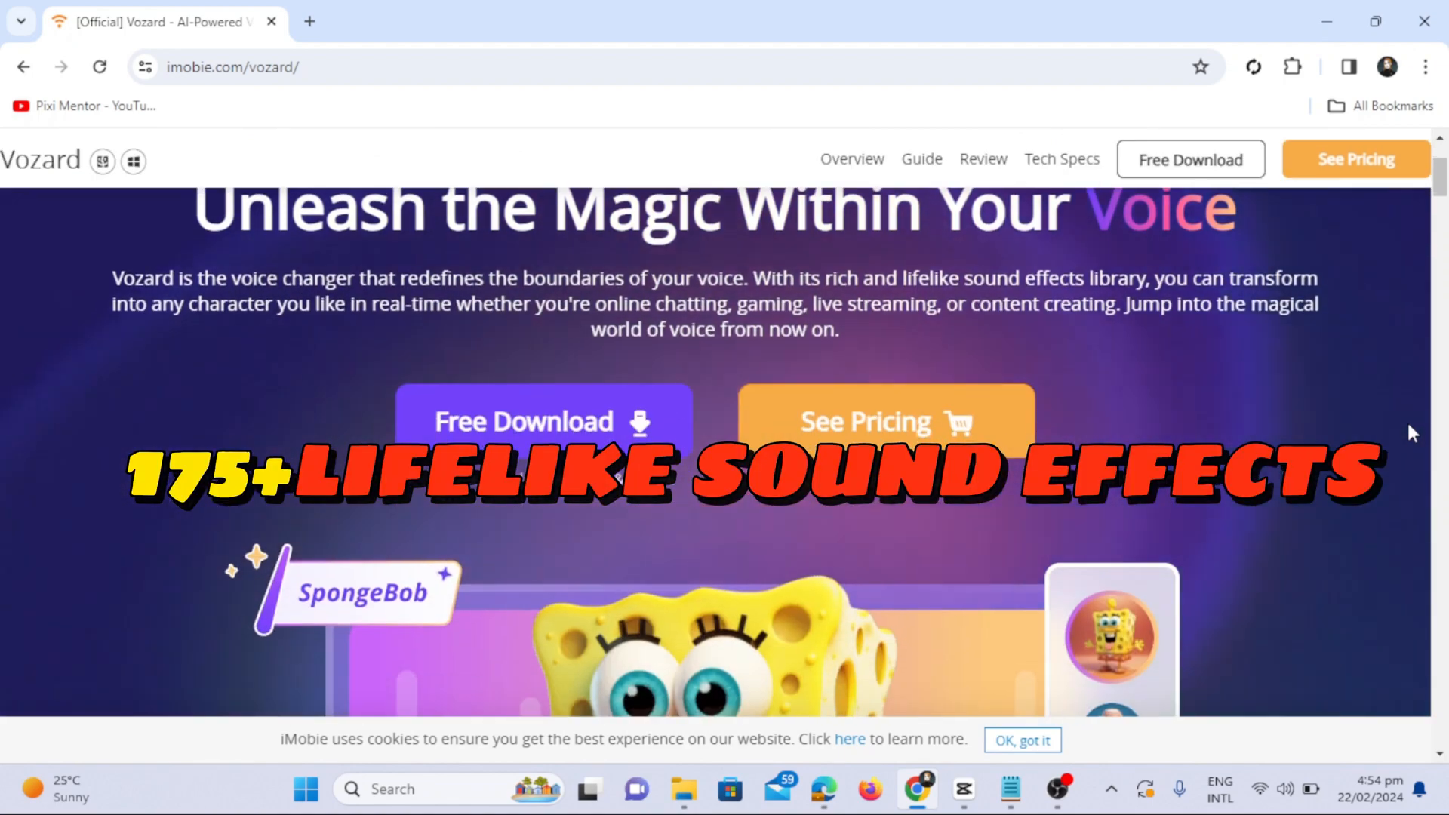
scroll(down, 3)
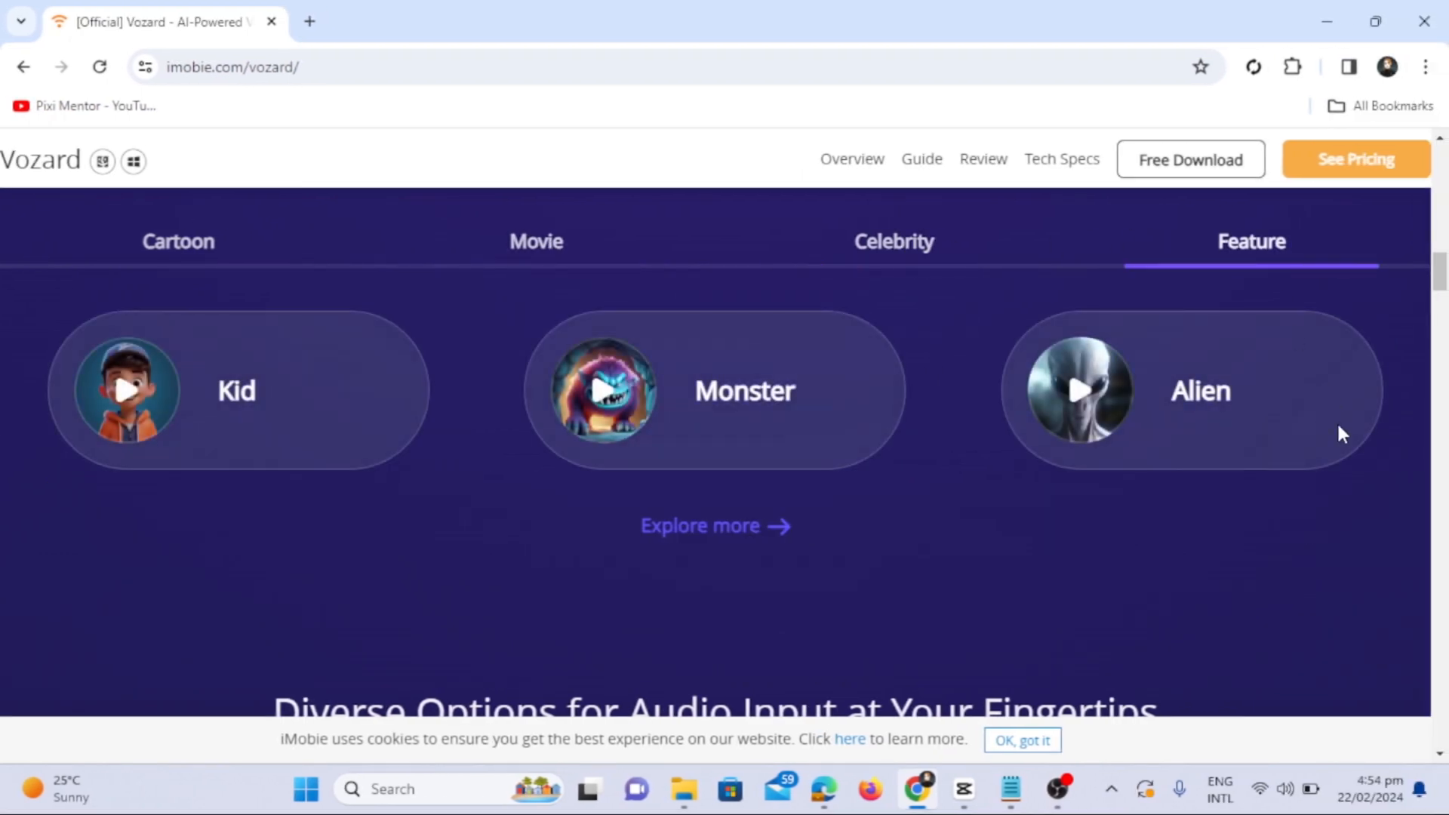
scroll(down, 3)
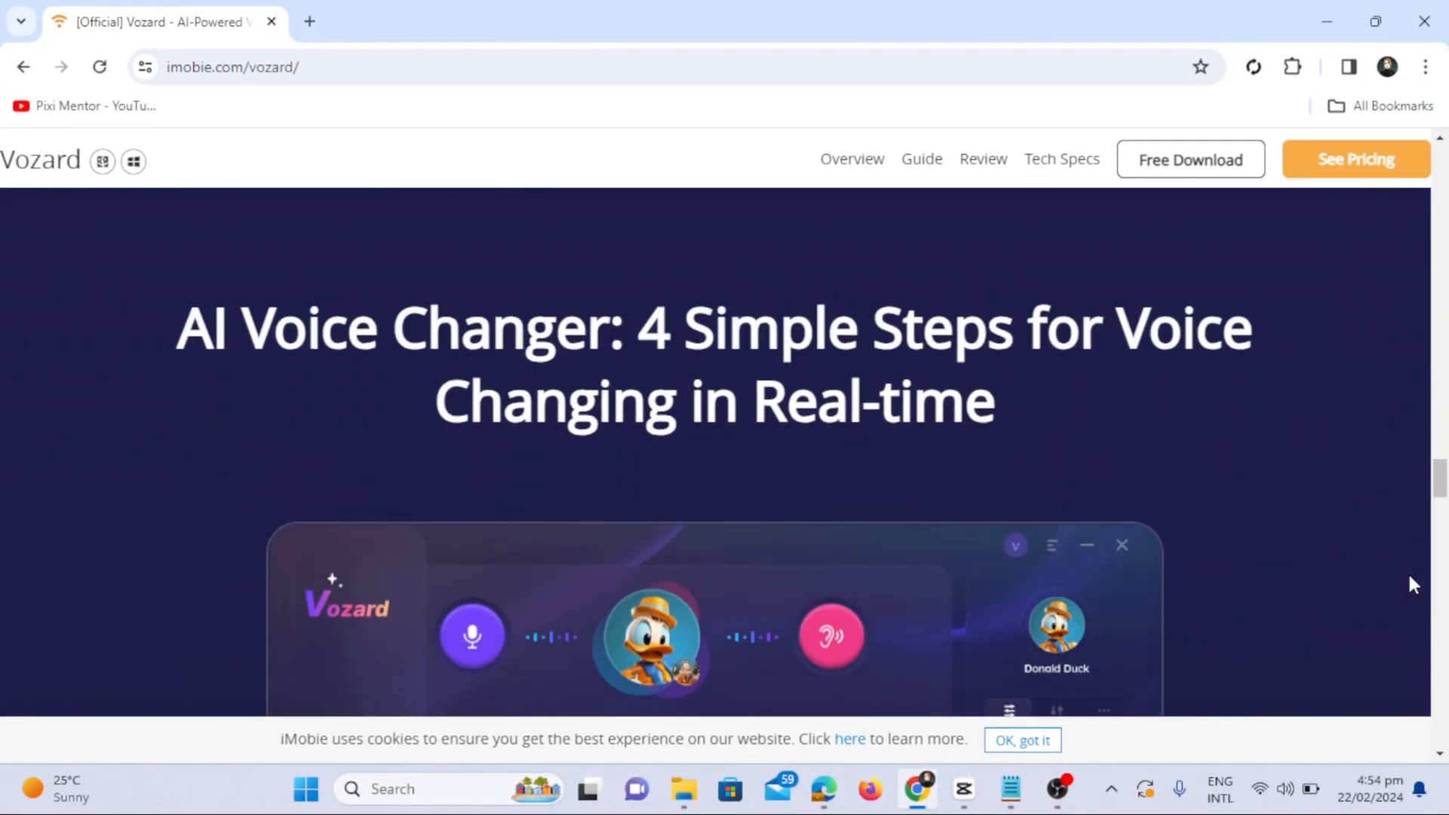
scroll(down, 3)
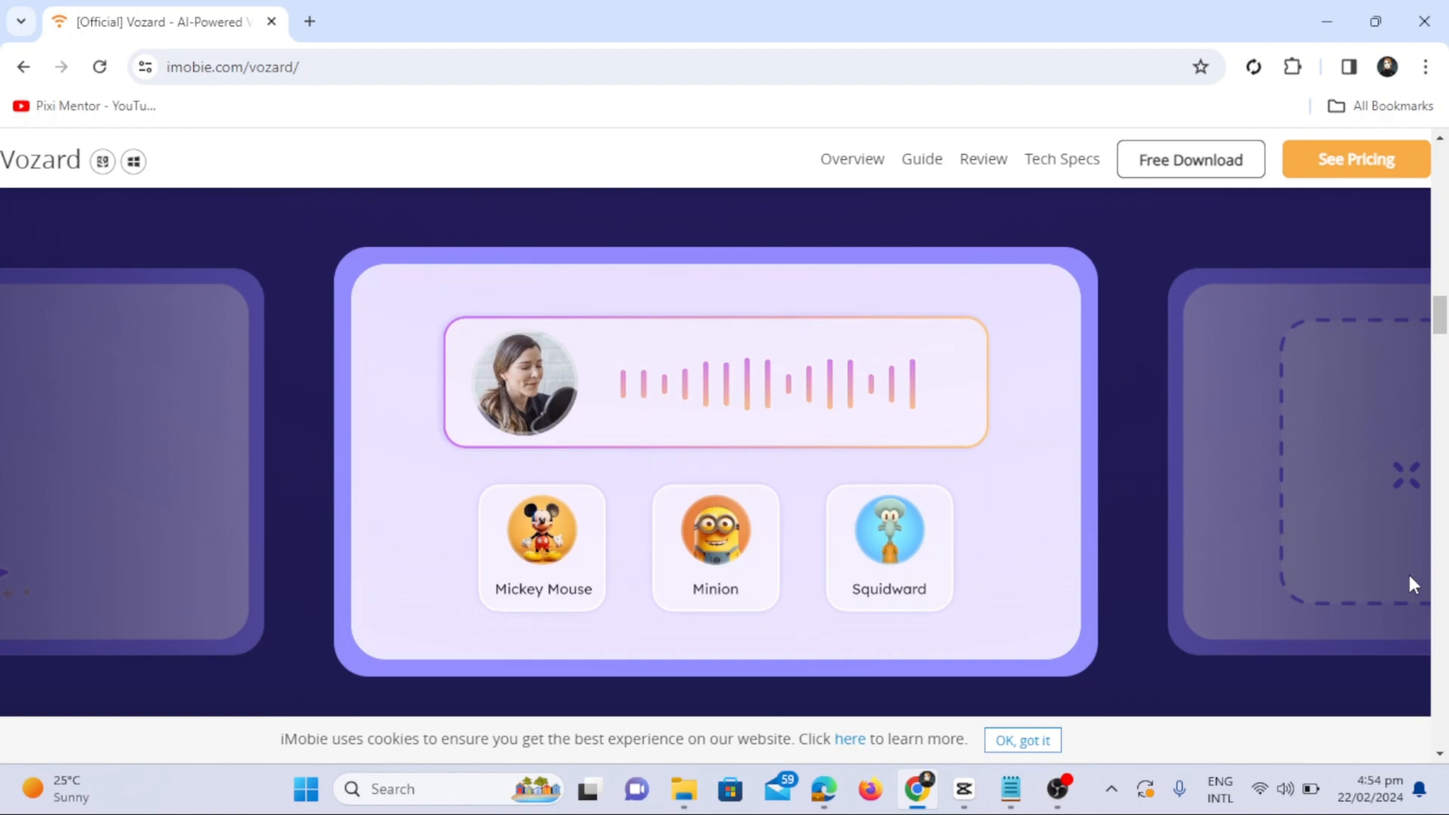
mouse_move(1339, 646)
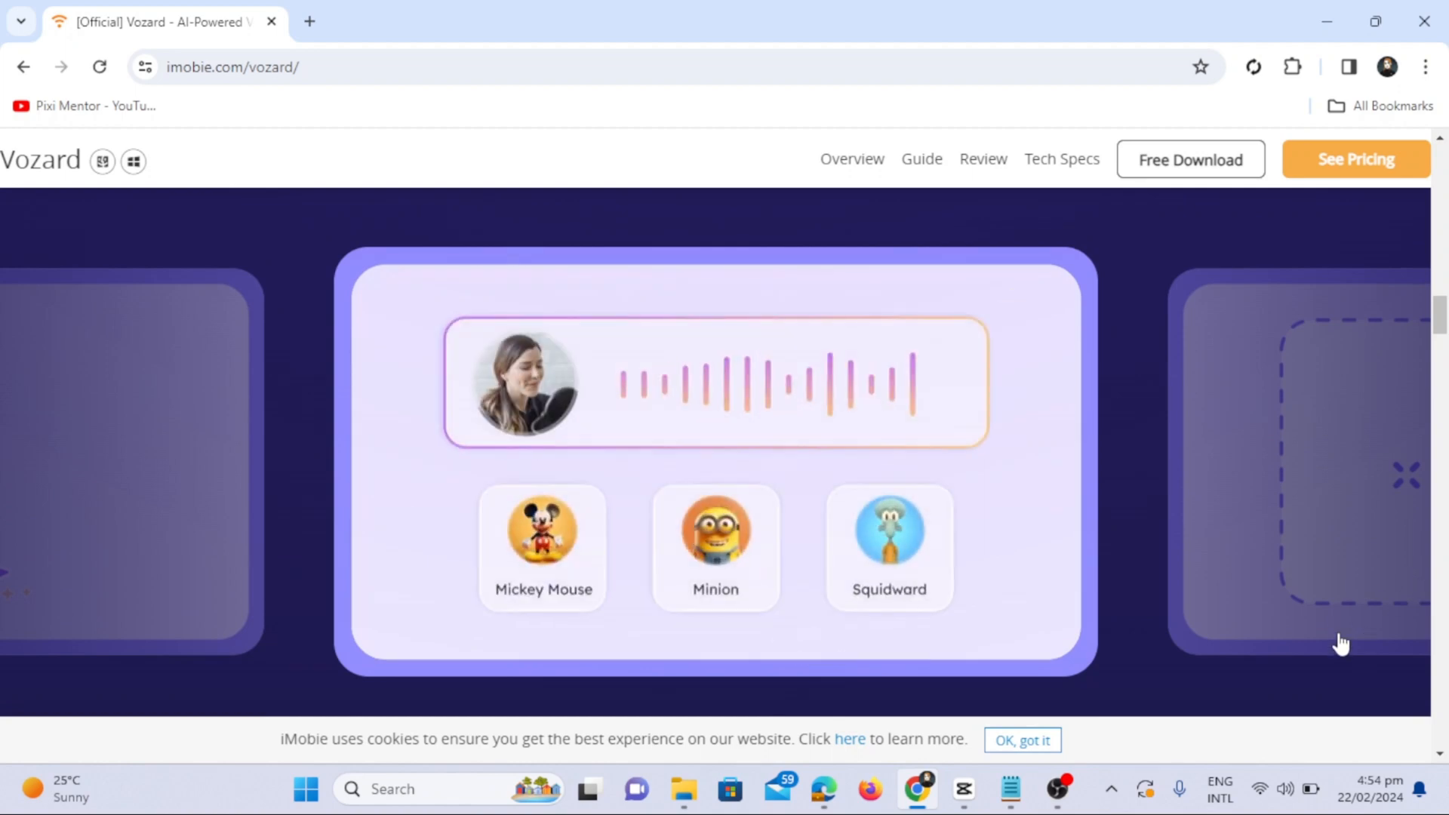
scroll(down, 3)
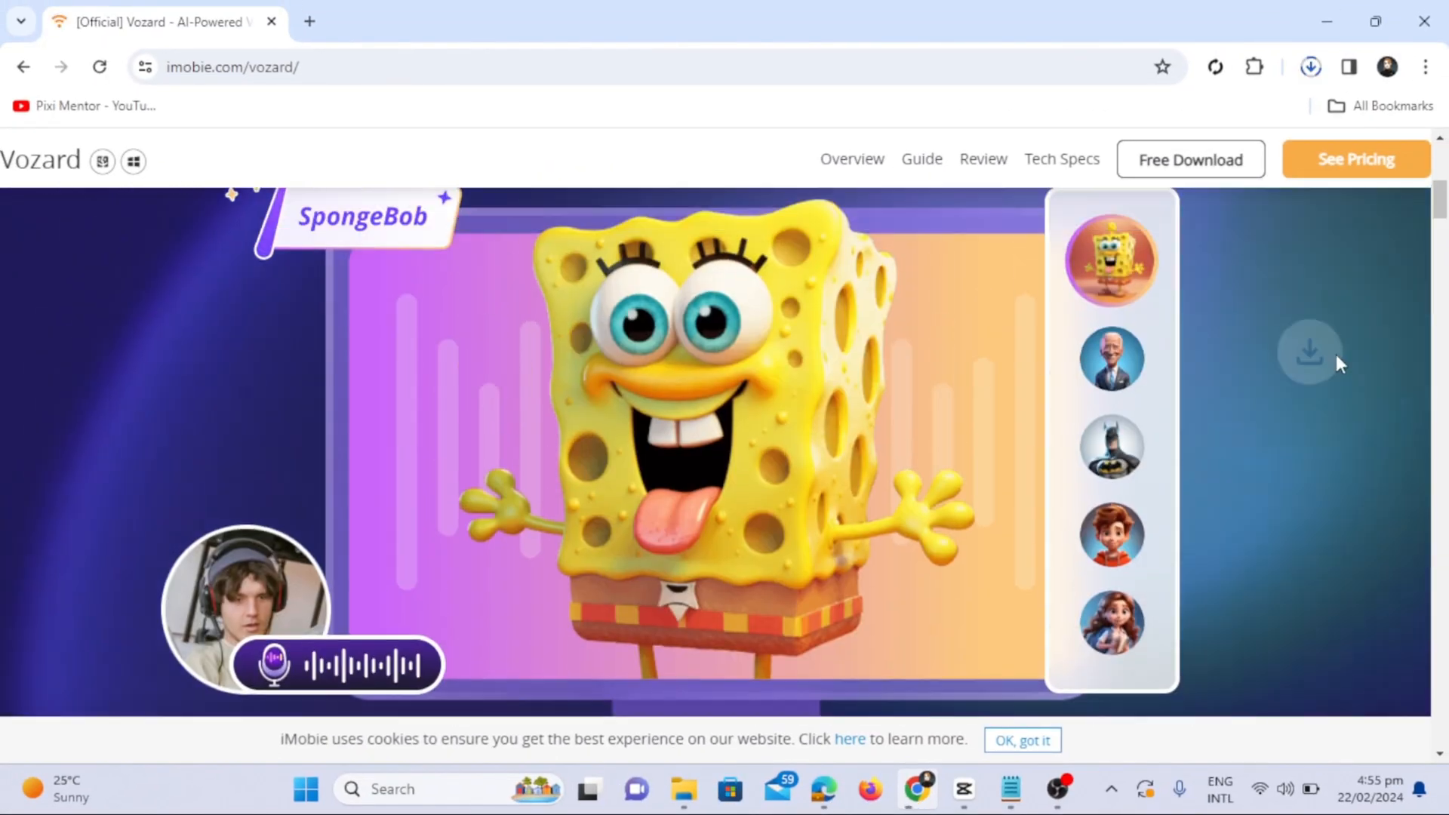
Step: Check the vozard-en-setup.exe progress in Chrome's download history, then keep browsing the page
click(1310, 67)
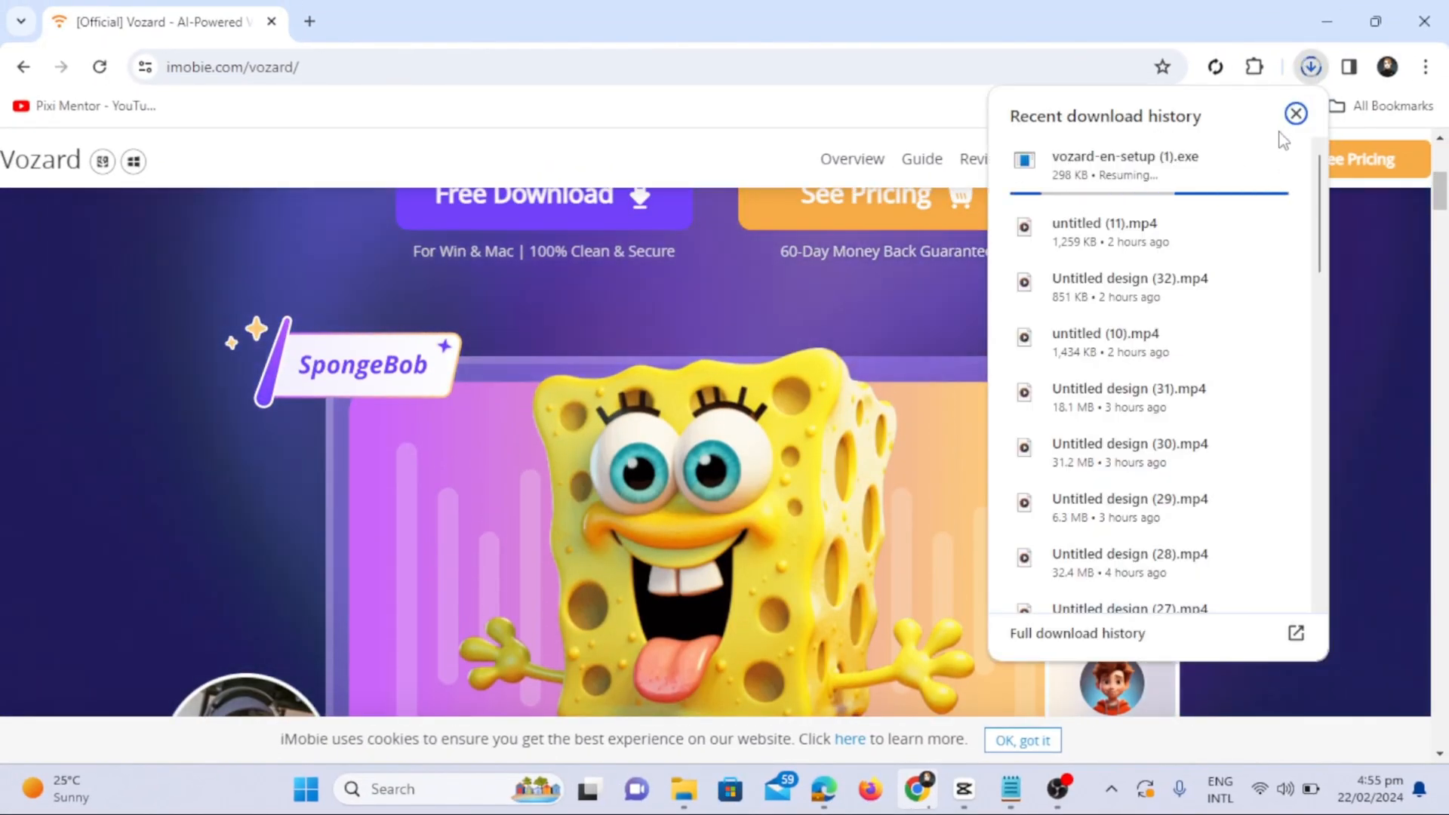
click(1295, 113)
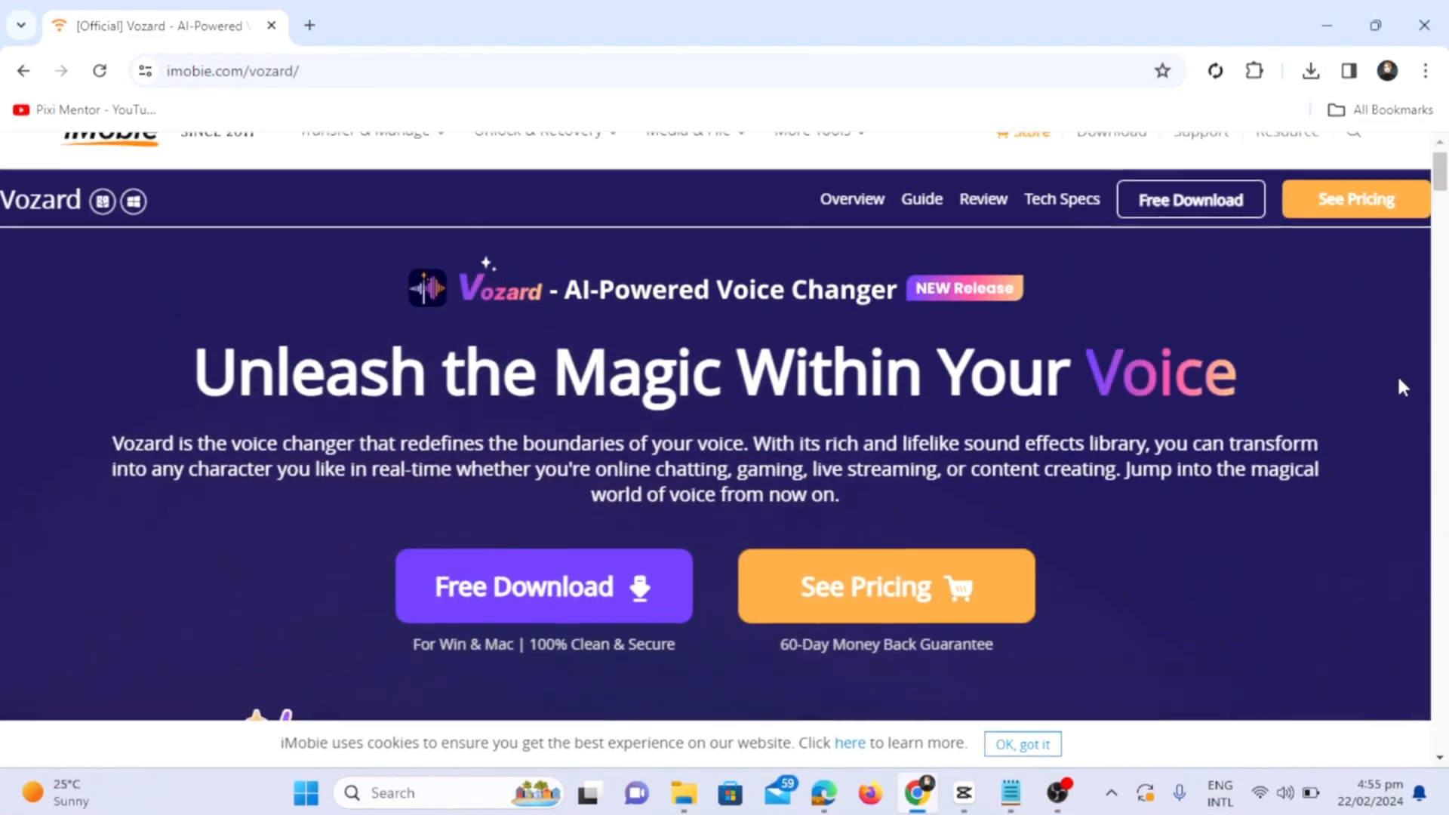
scroll(down, 3)
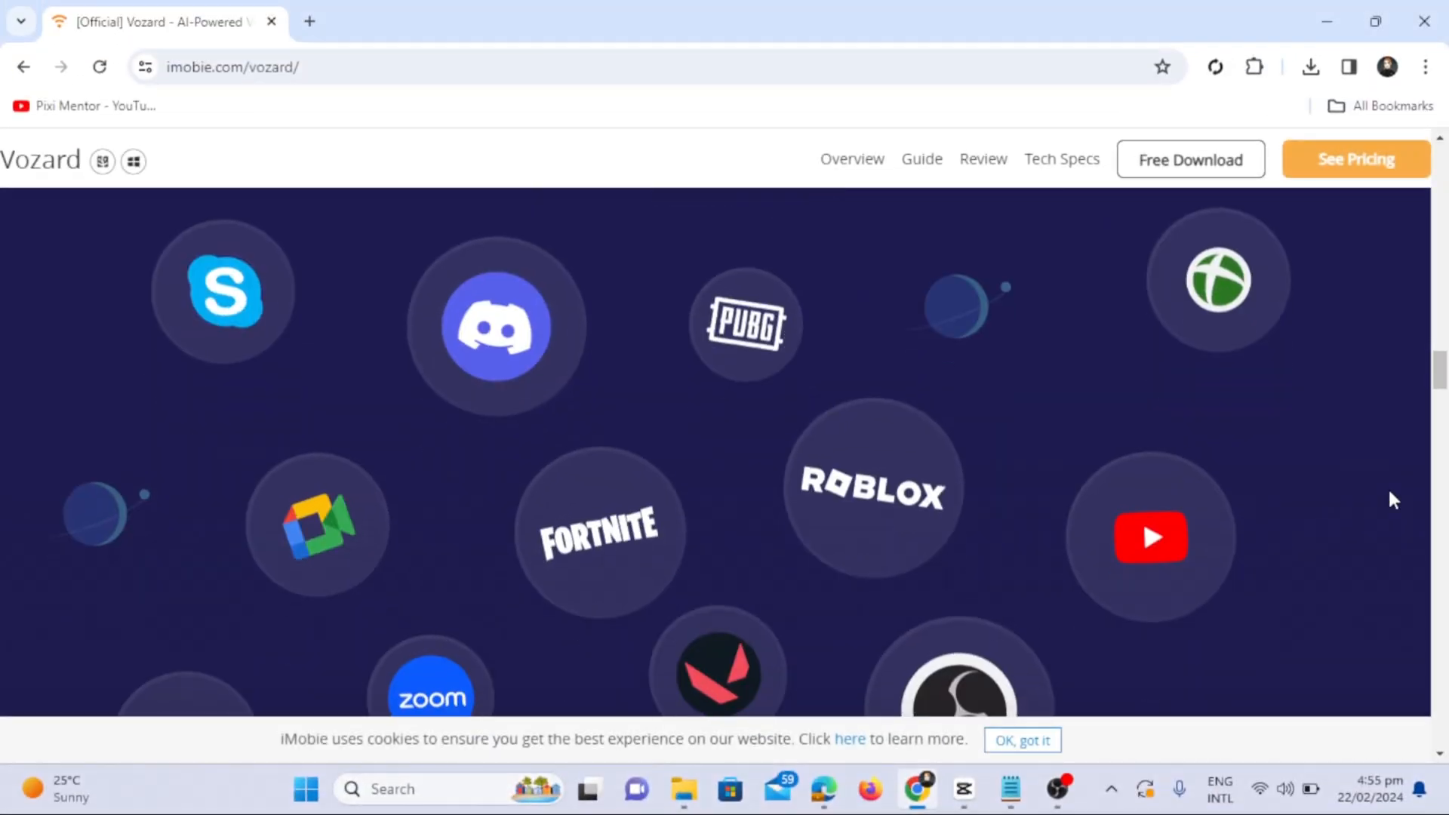
scroll(down, 3)
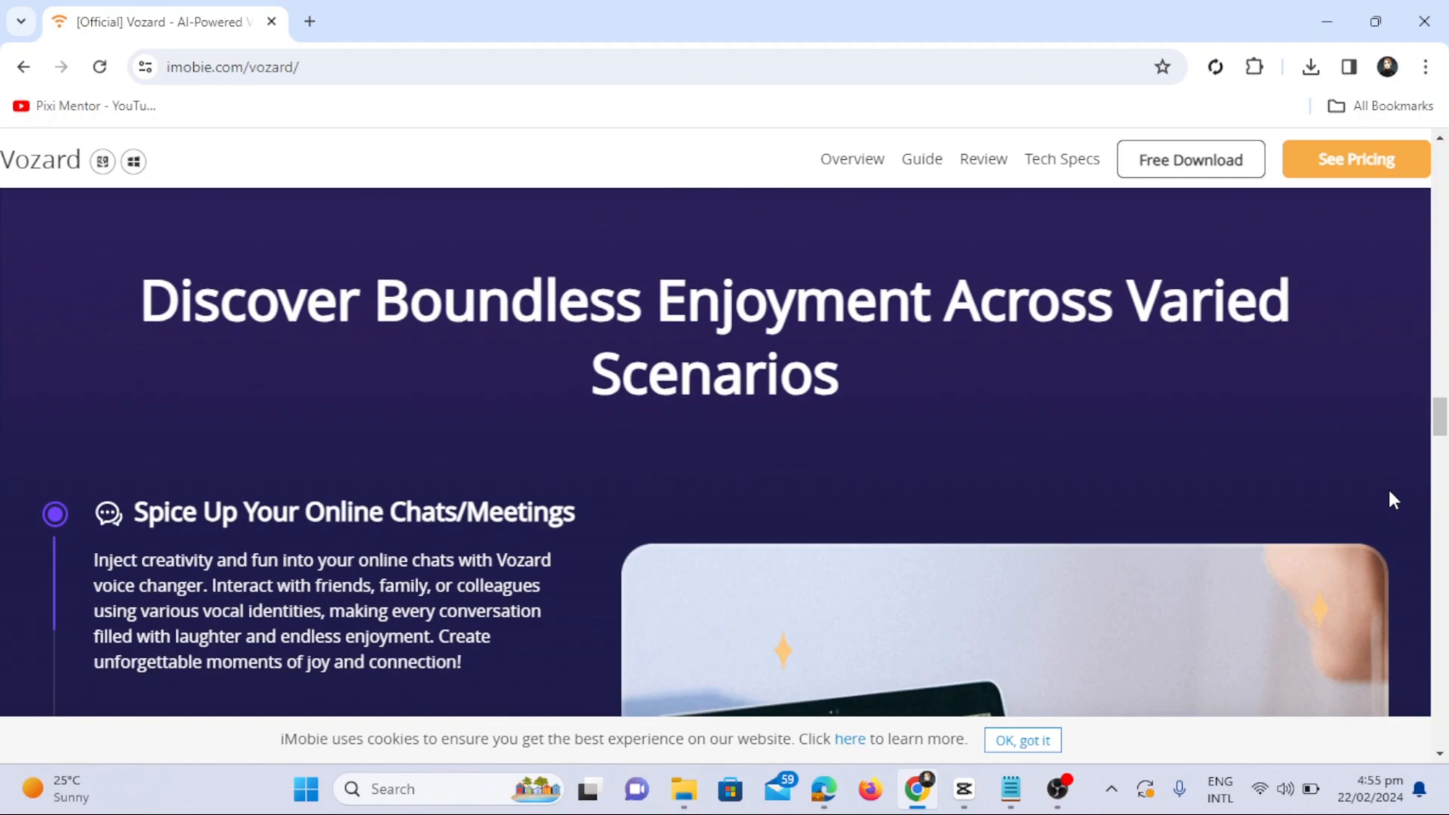
scroll(up, 3)
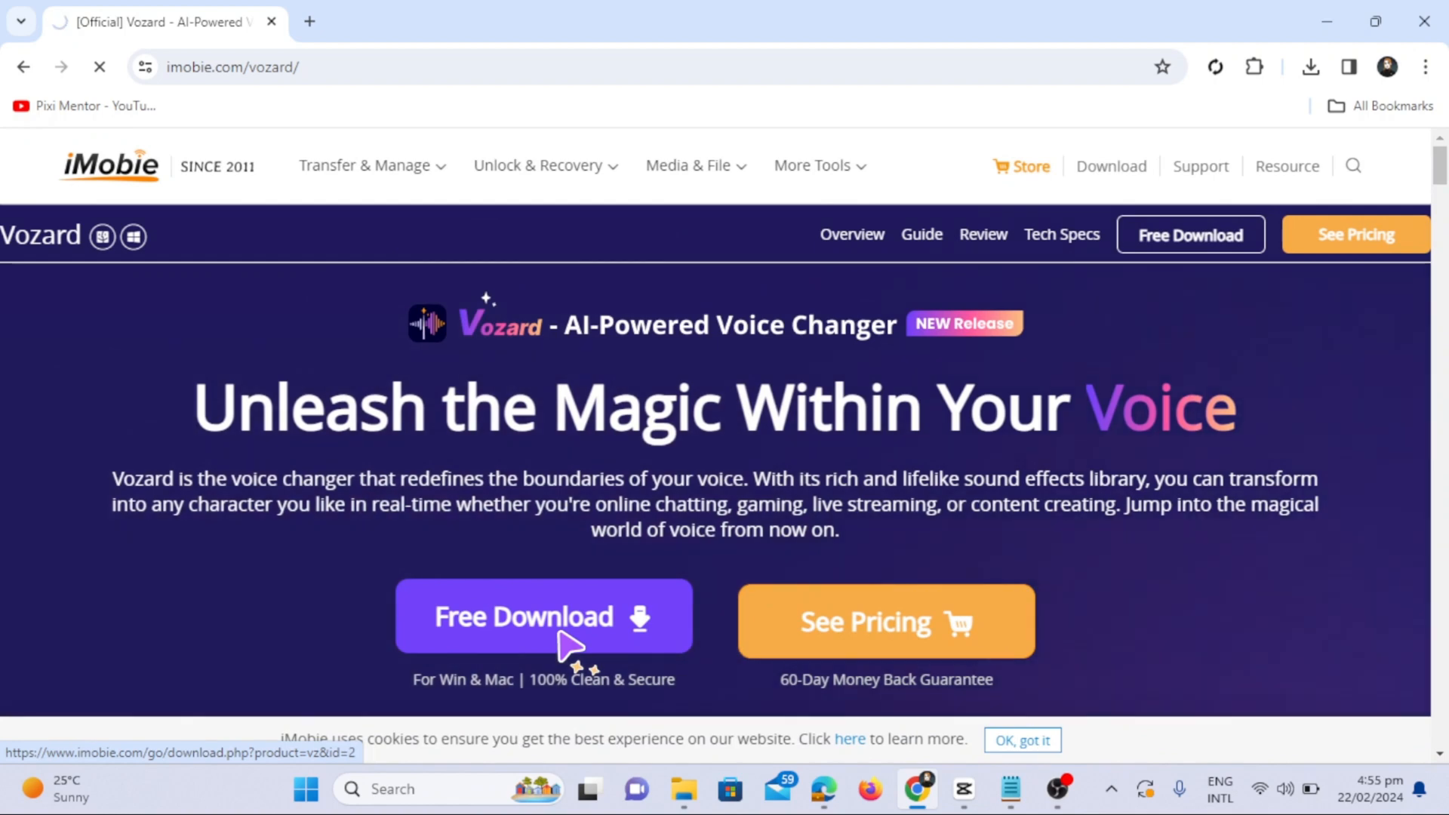
Step: Start the free Vozard installer download from the product page
click(1310, 67)
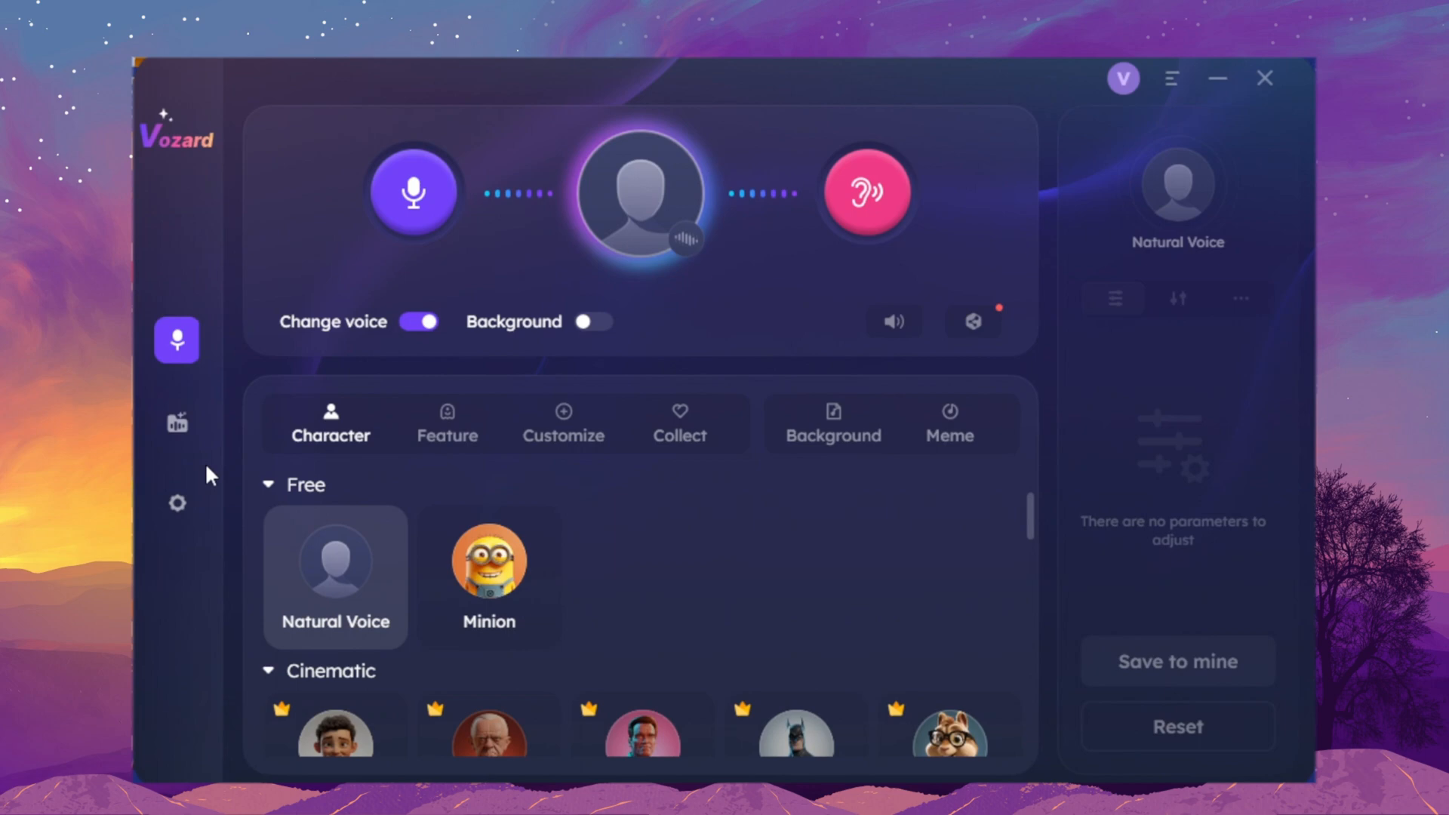
Step: Set HitPaw Virtual Audio Input as microphone in the audio settings and turn noise reduction on
click(176, 504)
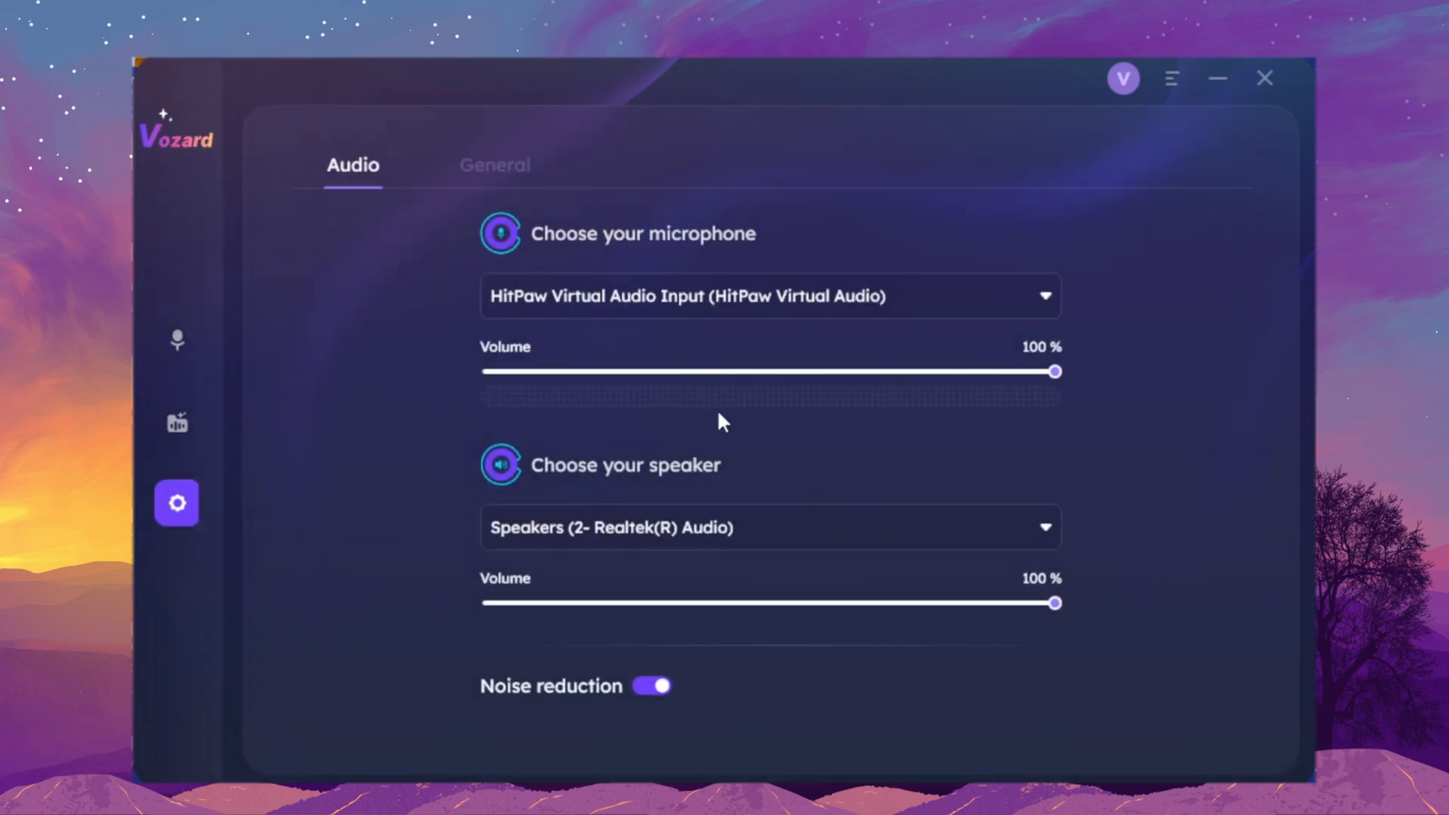
click(767, 296)
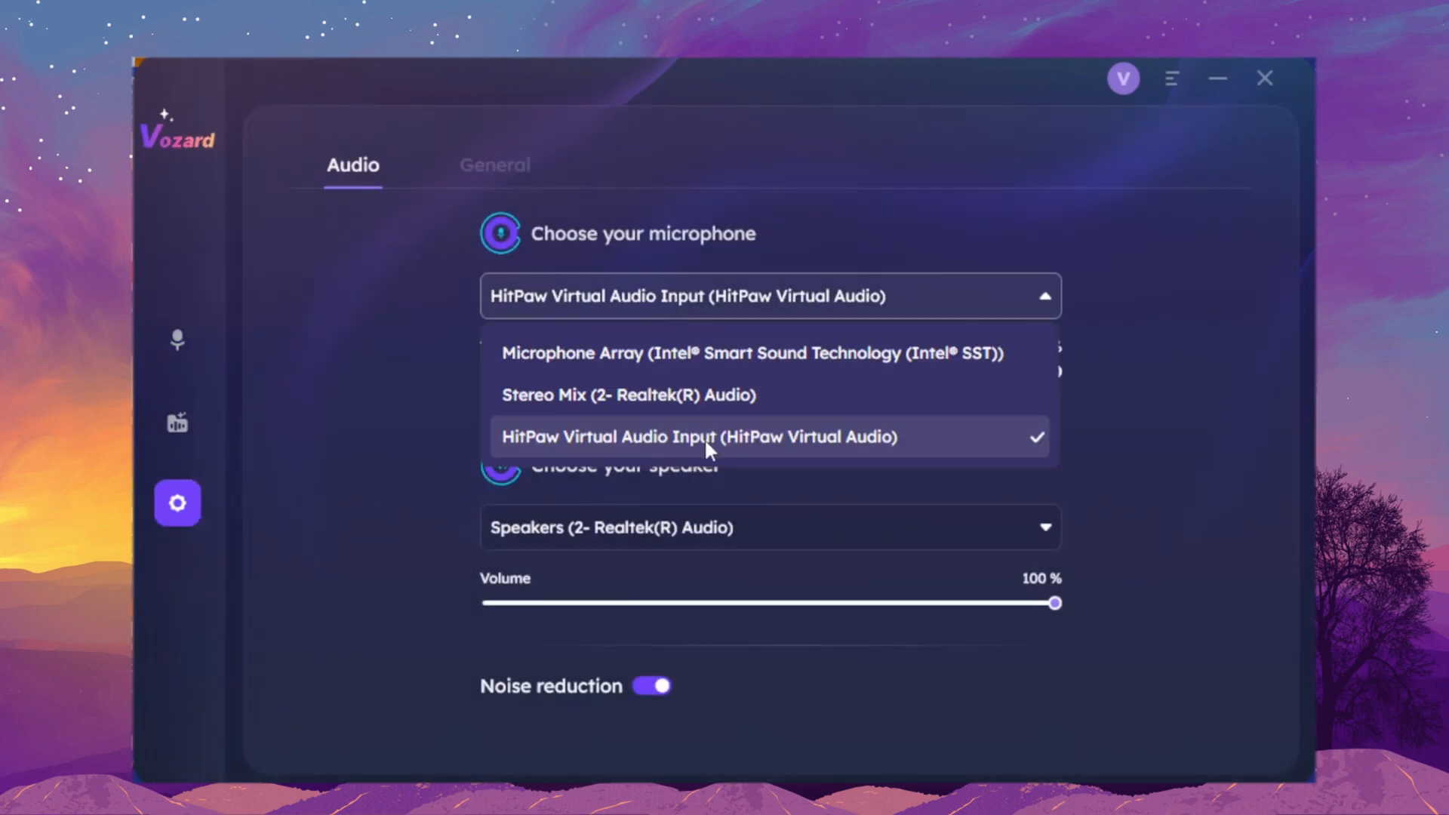
click(698, 436)
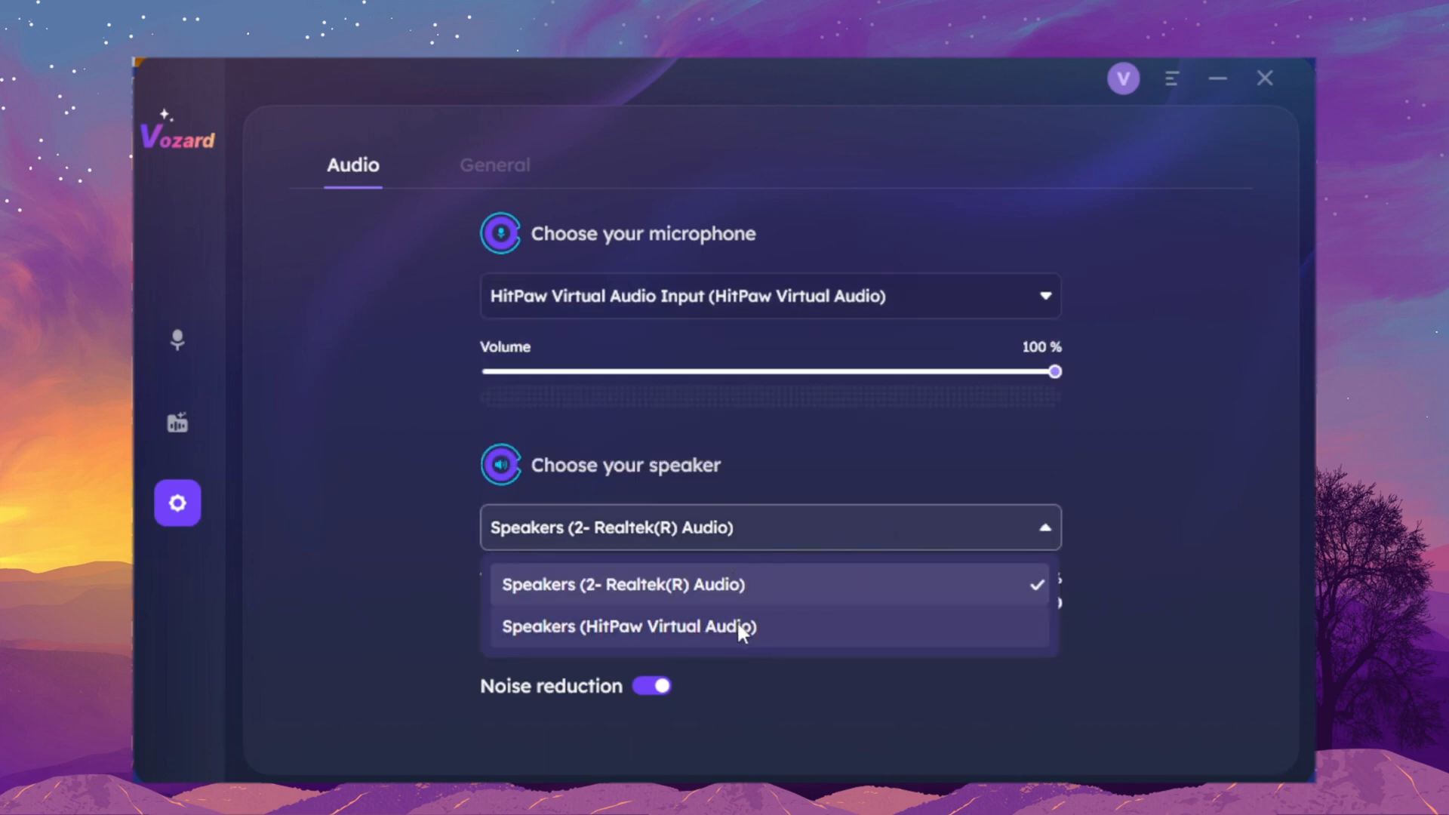
mouse_move(800, 630)
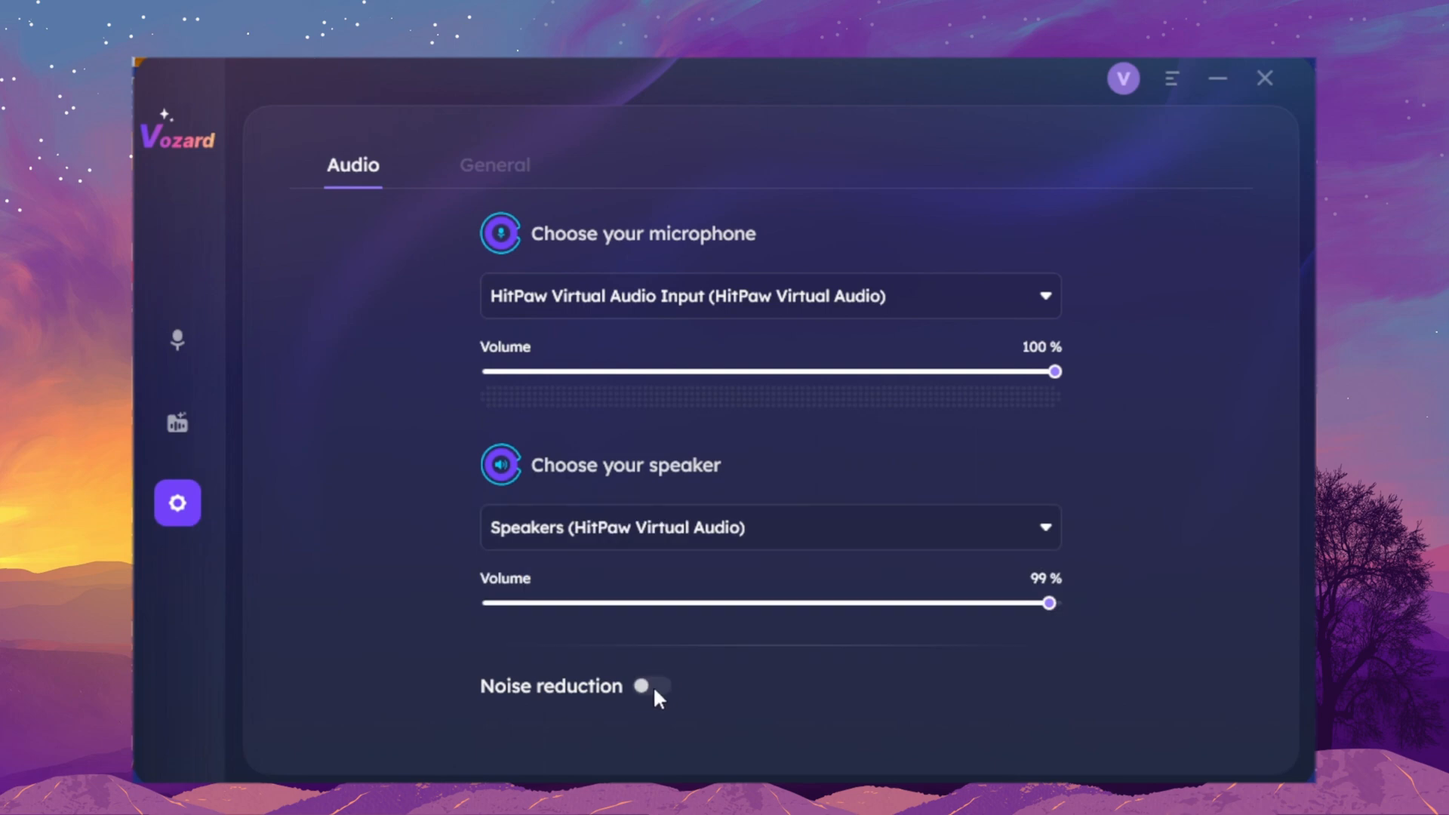
click(650, 685)
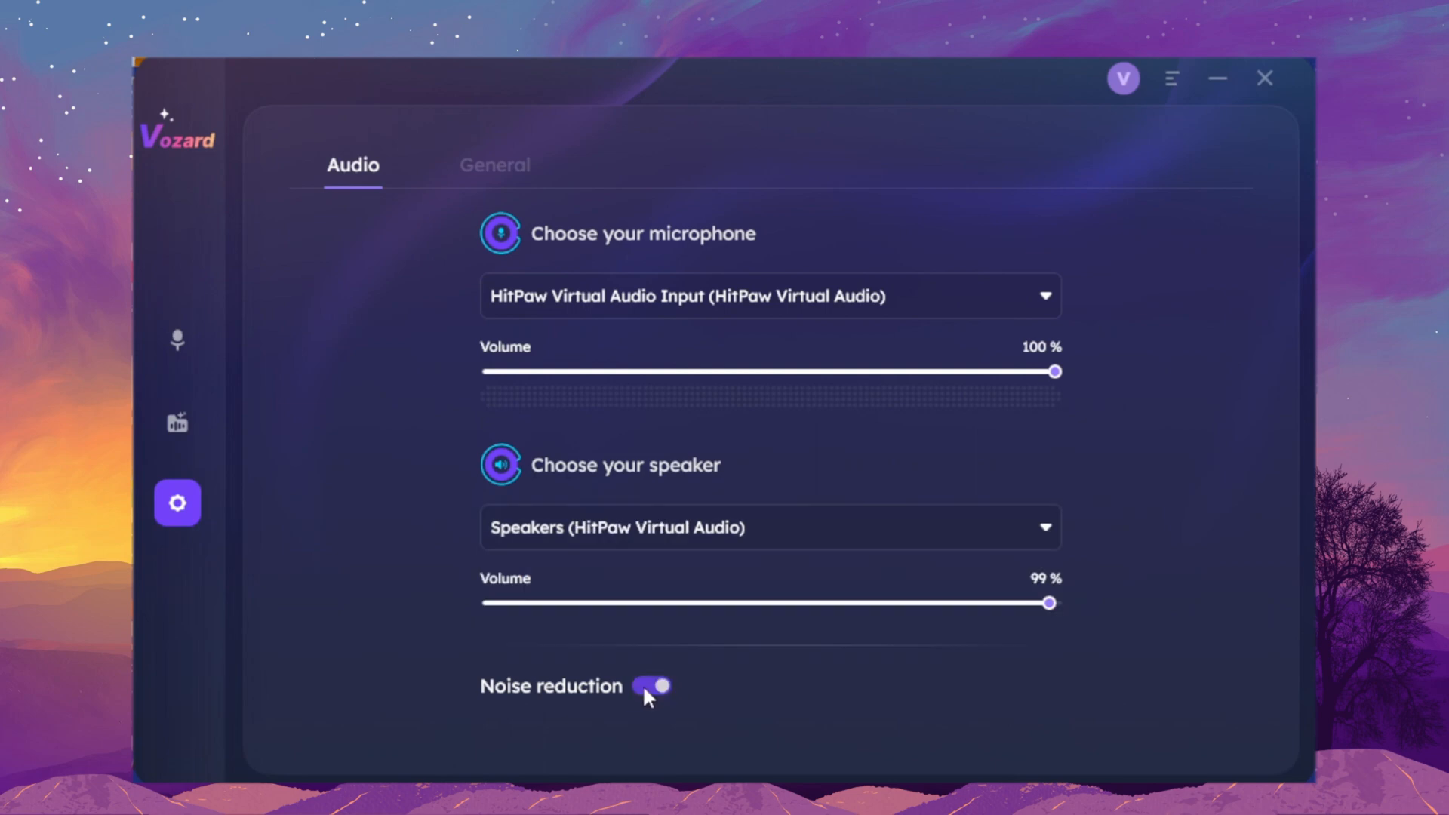
click(495, 166)
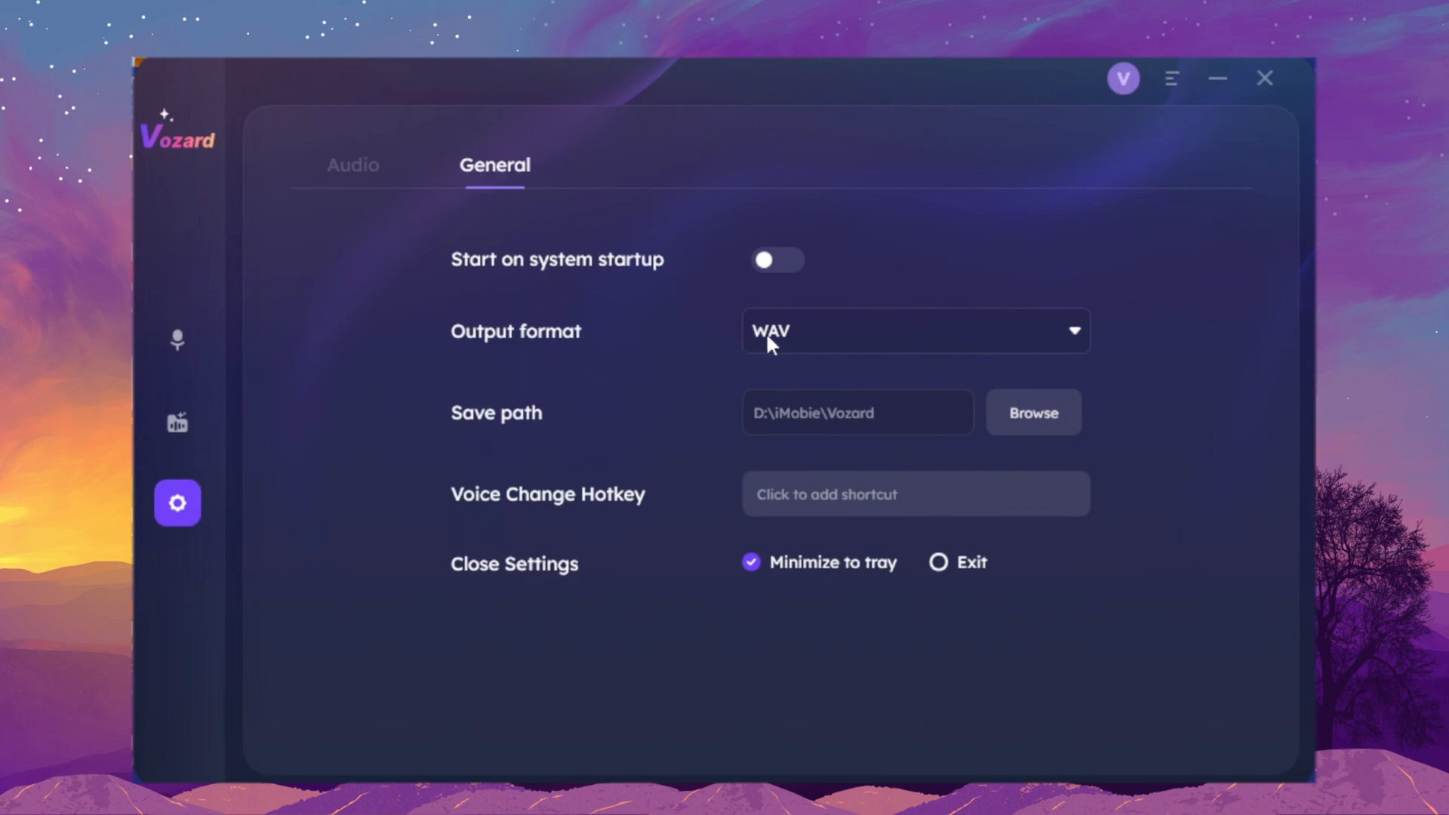
Step: Check the available output formats in Vozard's General settings
click(916, 330)
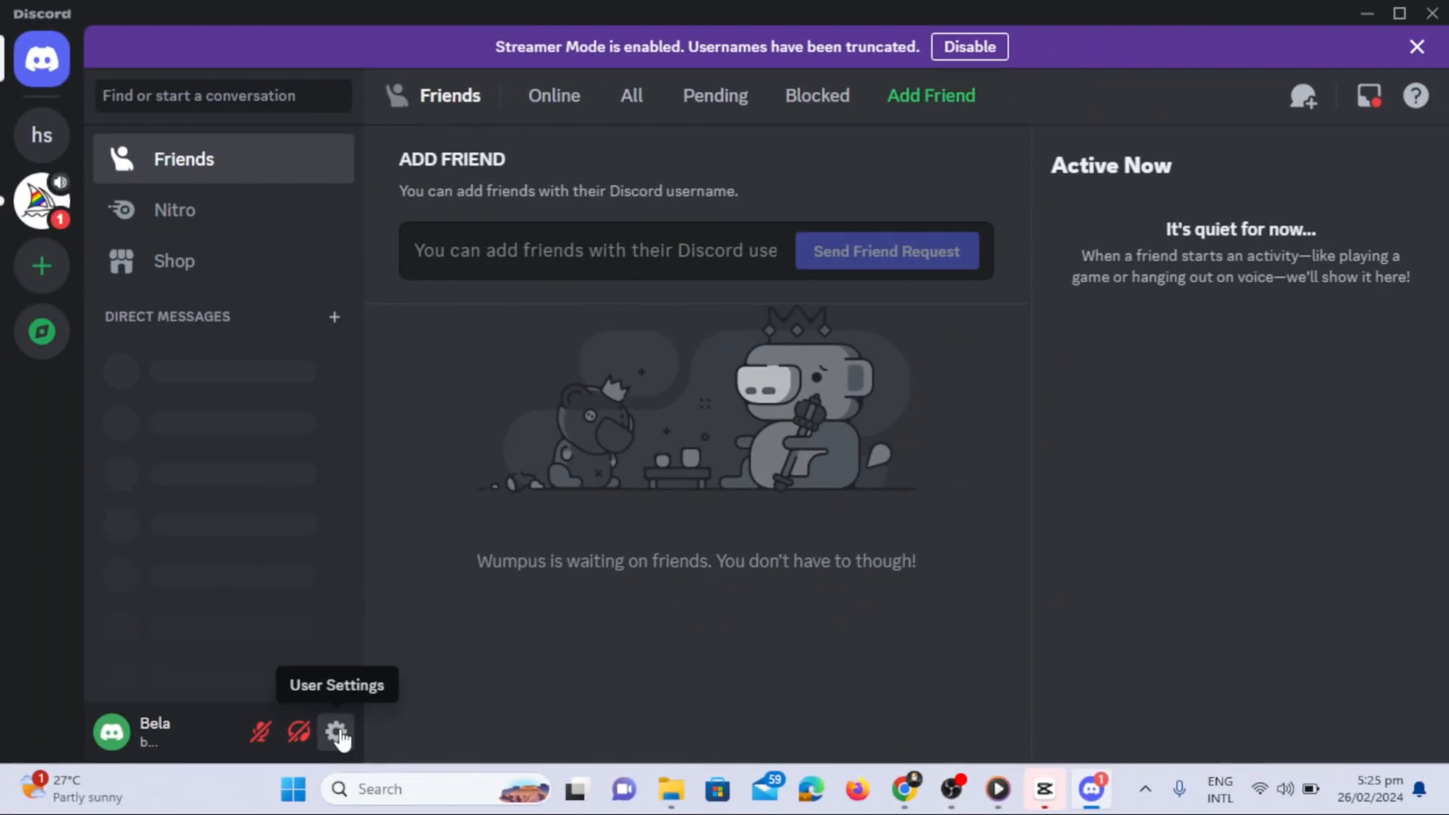
Step: Raise the Input Volume in Discord's Voice & Video settings with Vozard Microphone as input
click(335, 732)
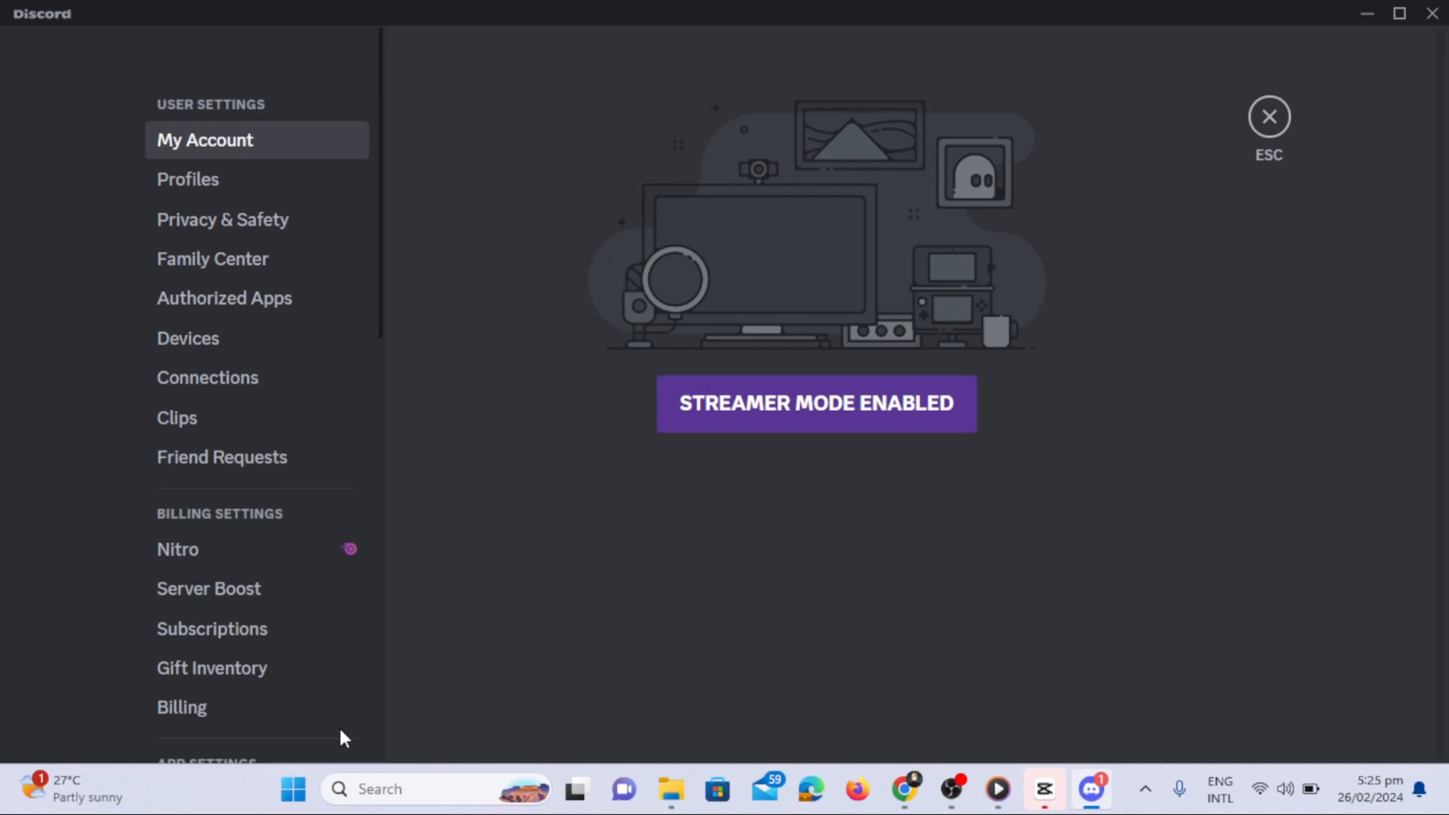
scroll(down, 3)
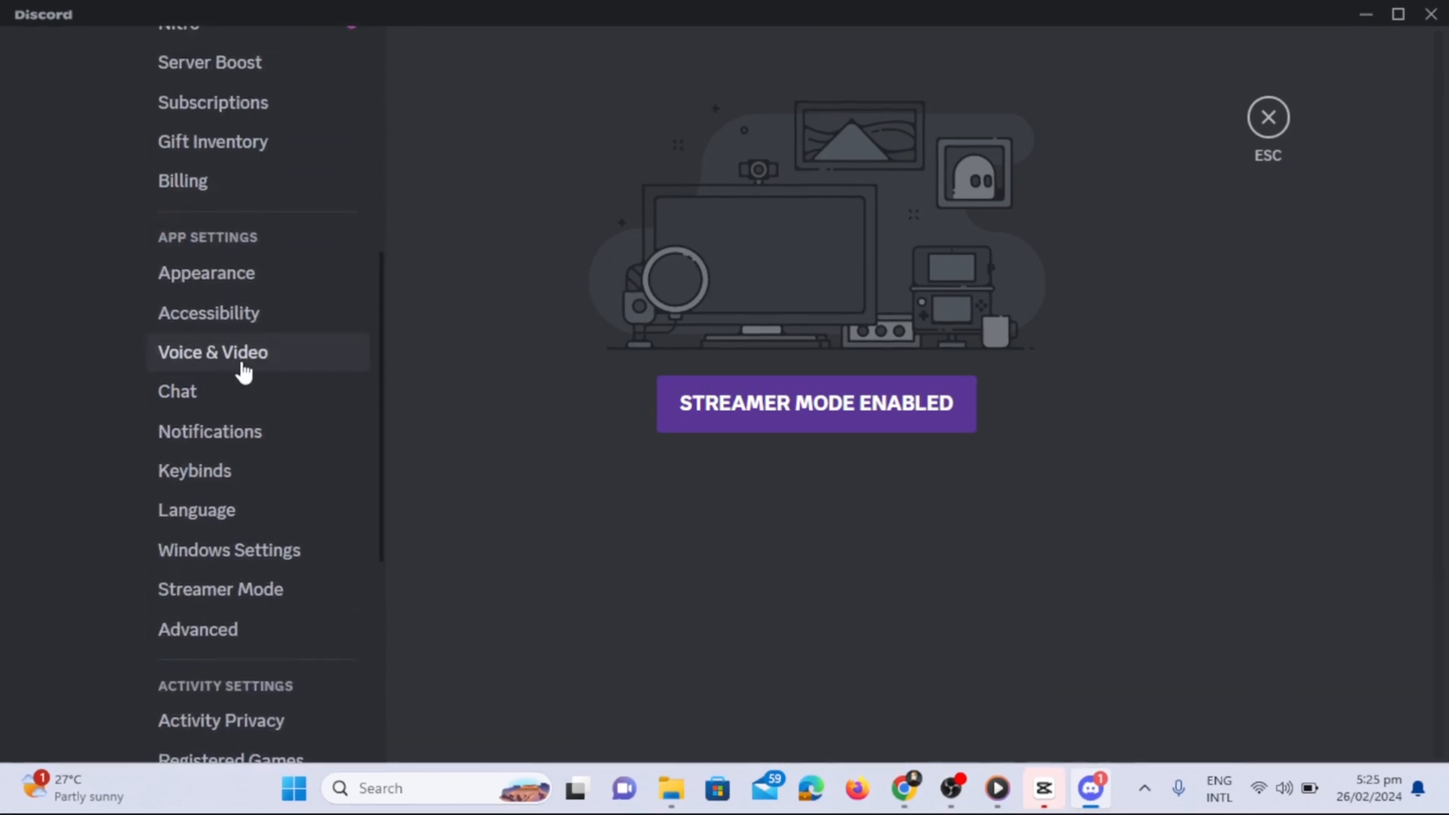
click(211, 353)
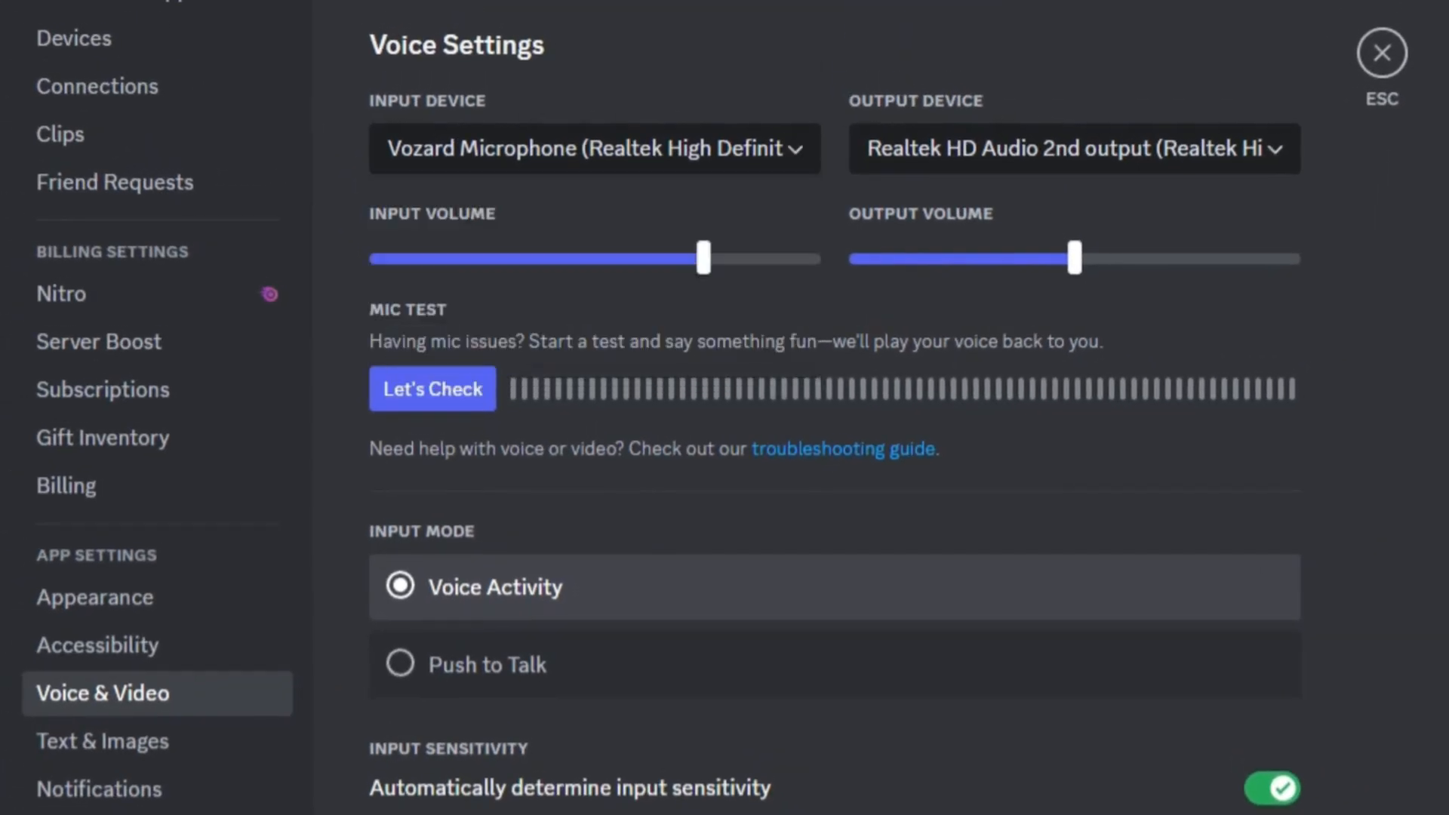
drag(703, 258, 738, 258)
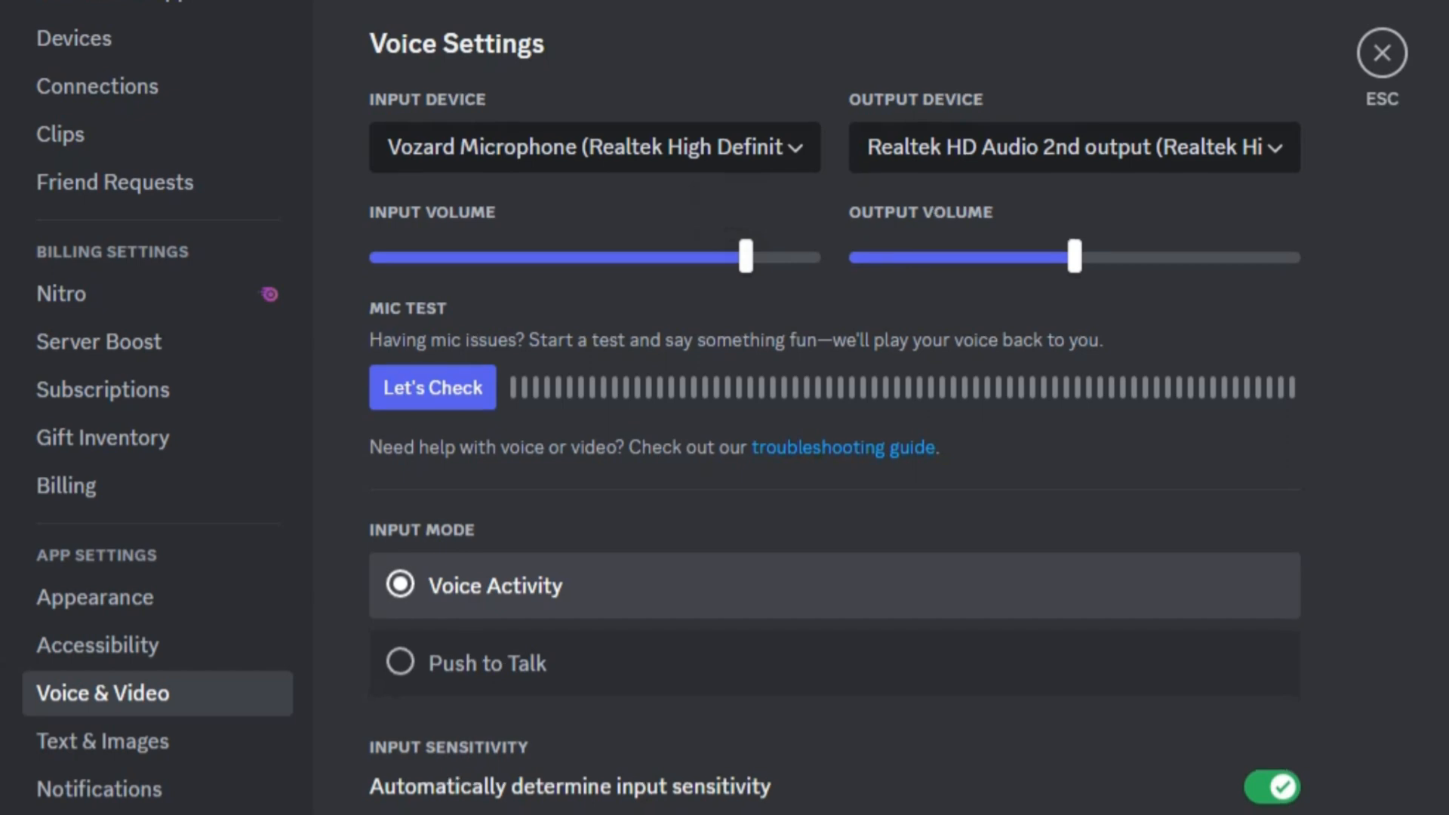
scroll(down, 3)
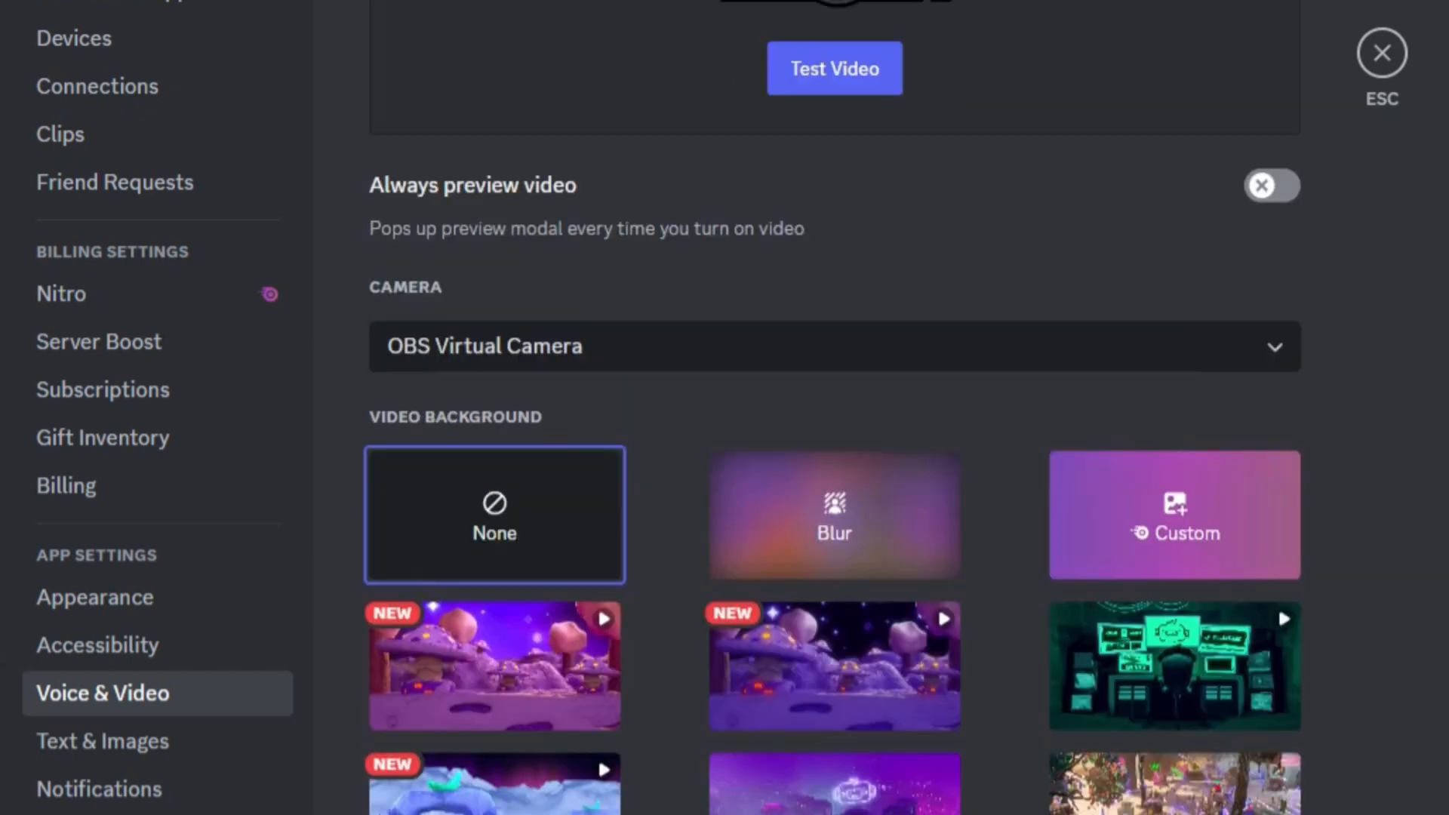
scroll(down, 3)
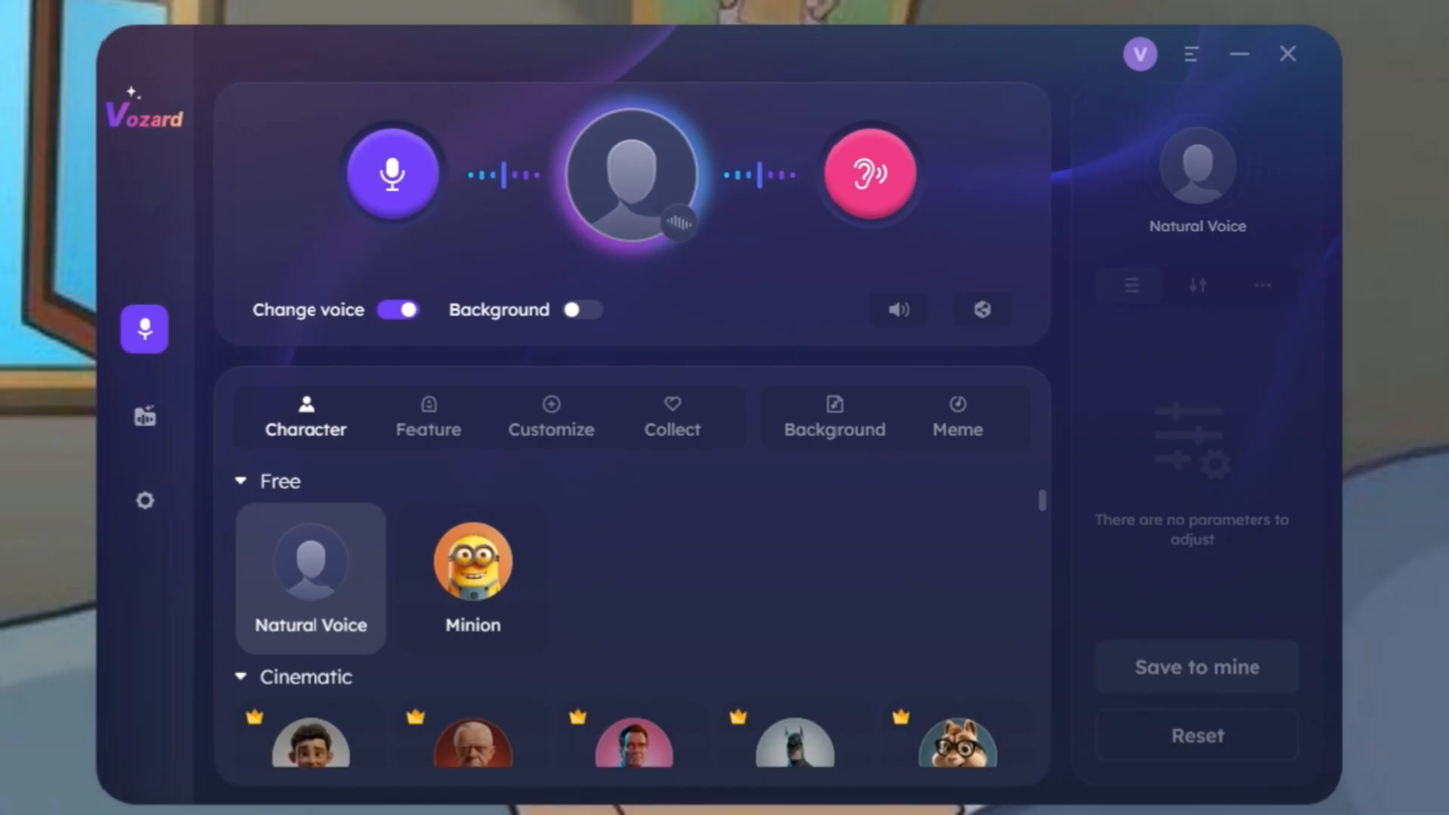
Step: Browse the Character voice list, expanding the Singer and Cartoon categories
click(144, 329)
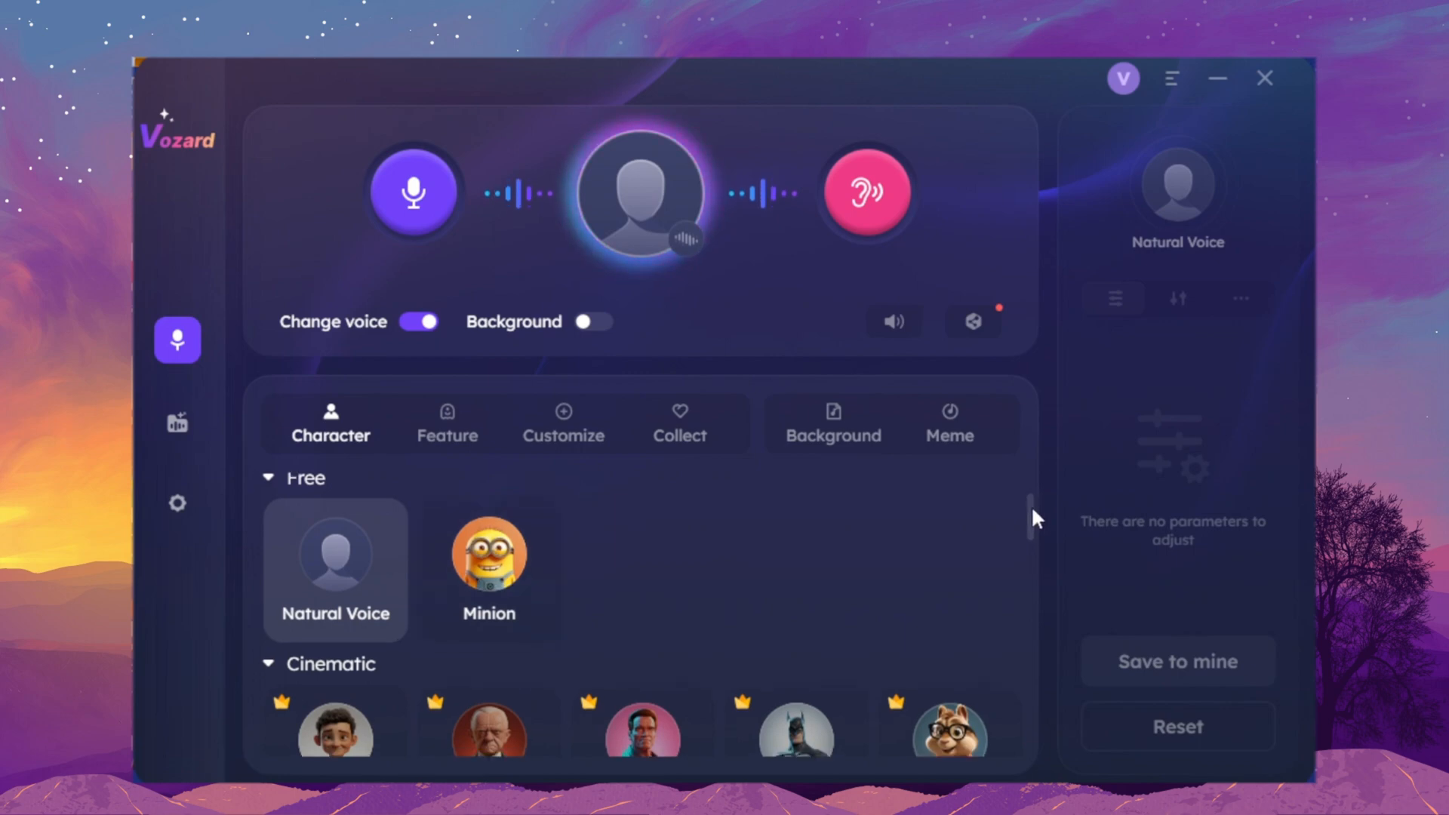
scroll(down, 3)
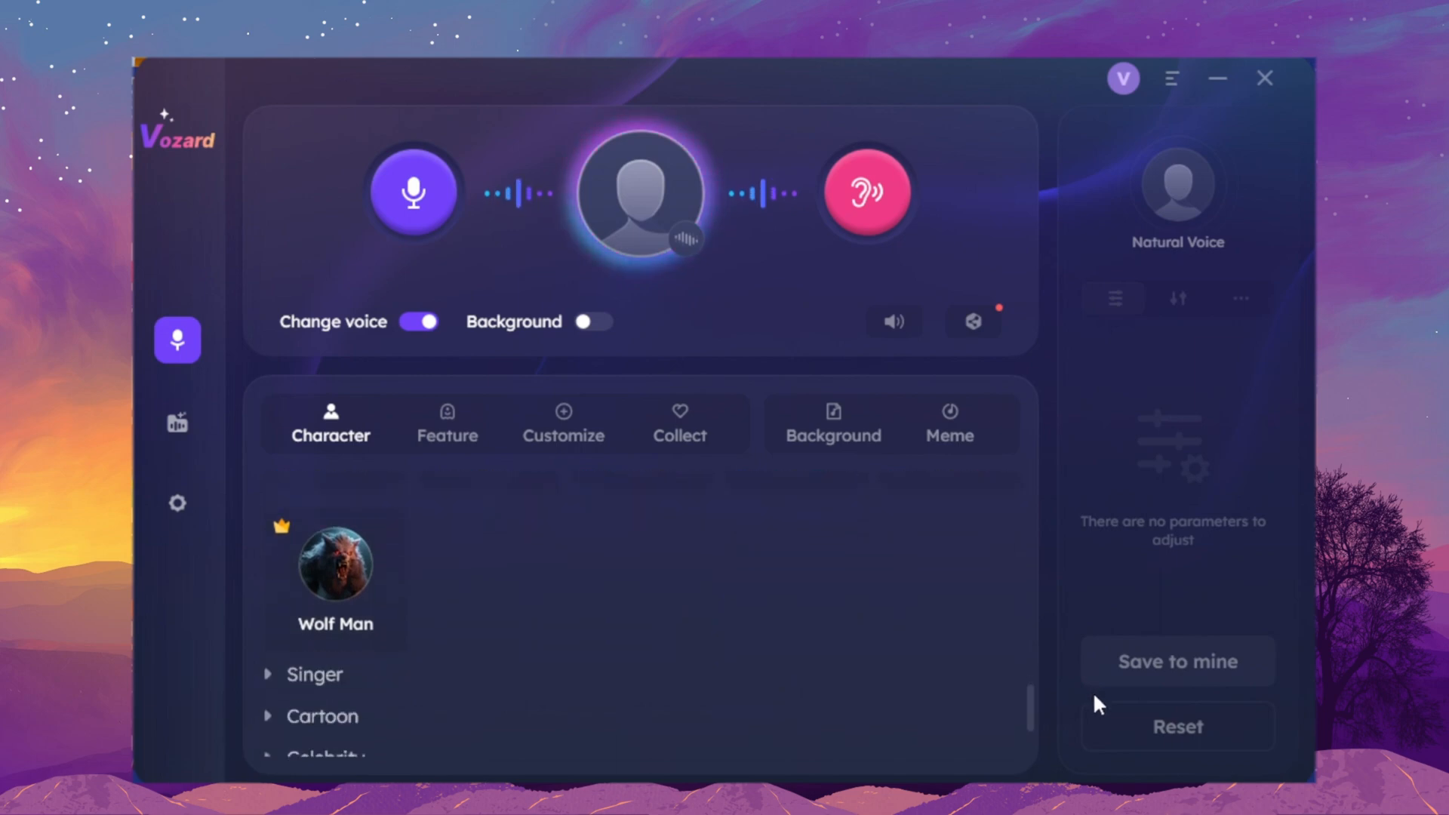
click(314, 673)
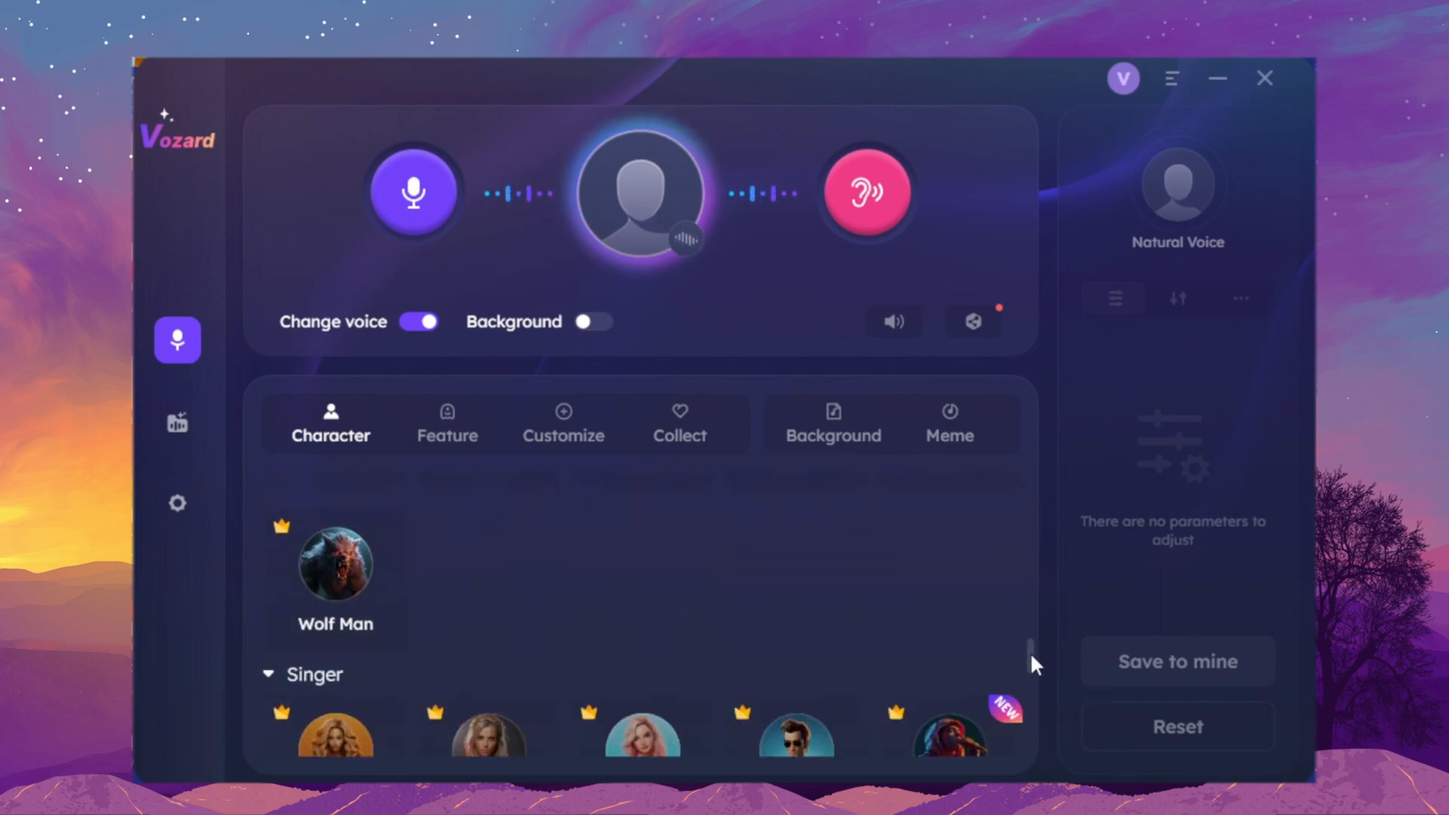
scroll(down, 3)
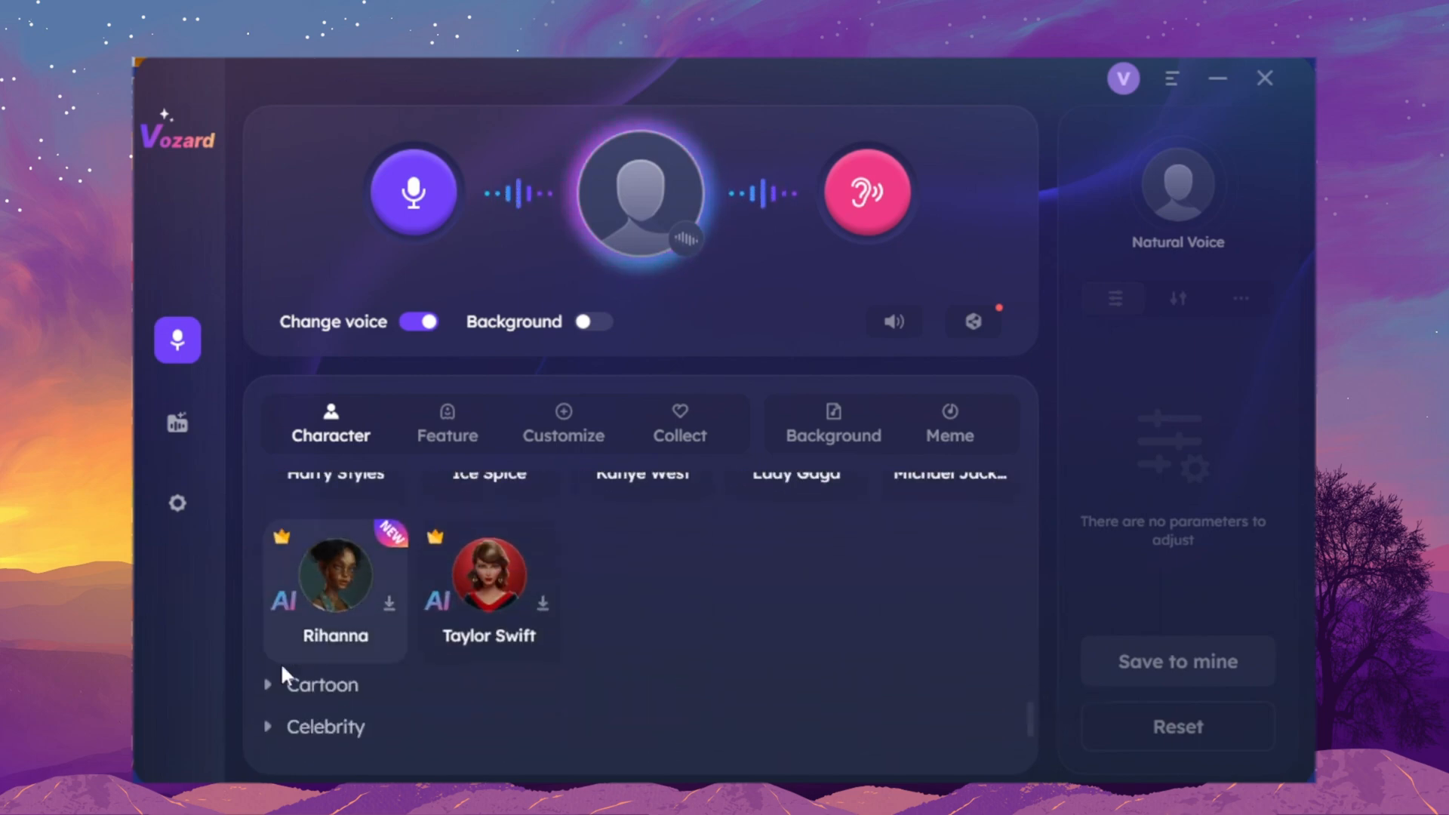
click(268, 685)
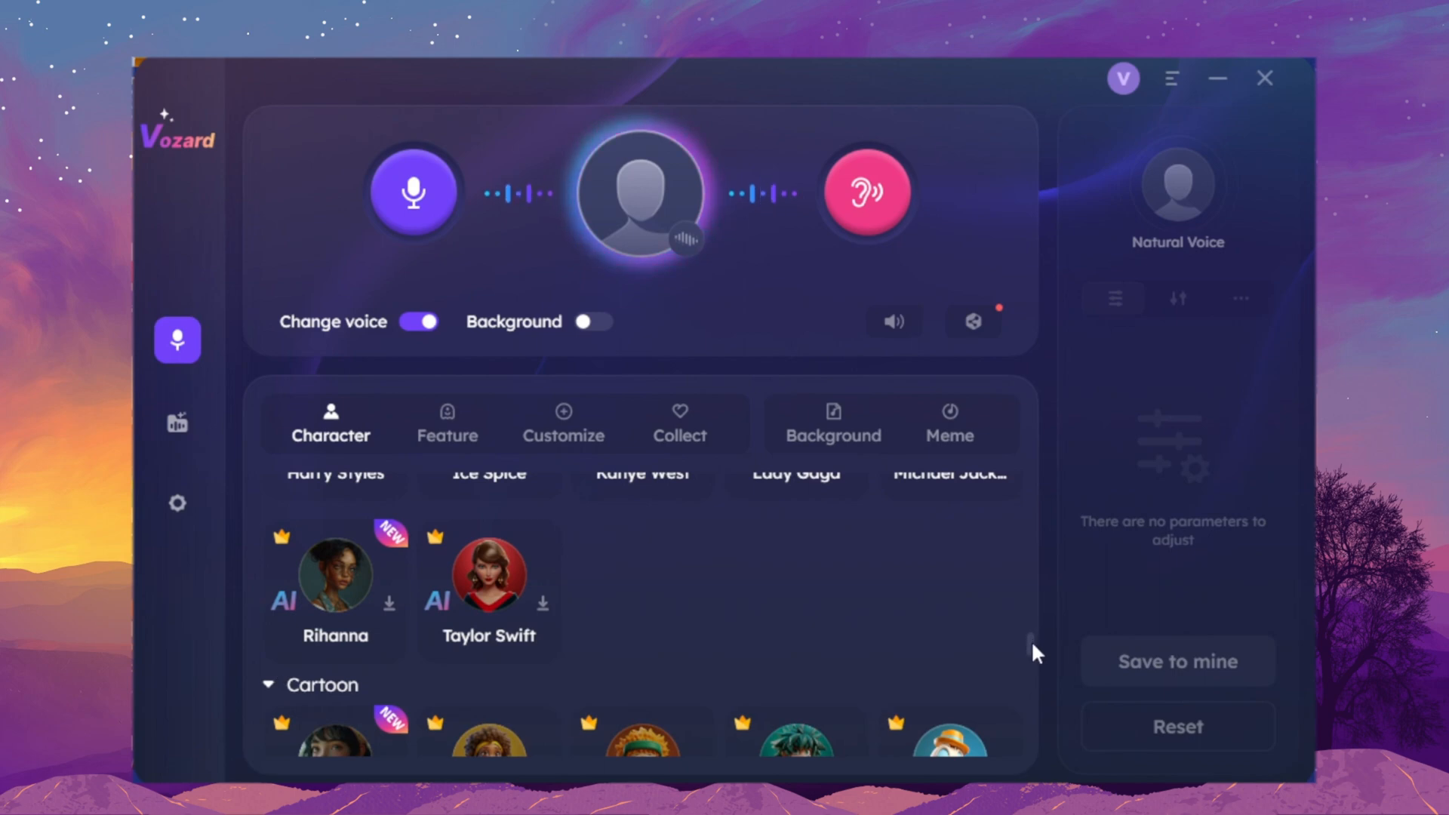
scroll(down, 3)
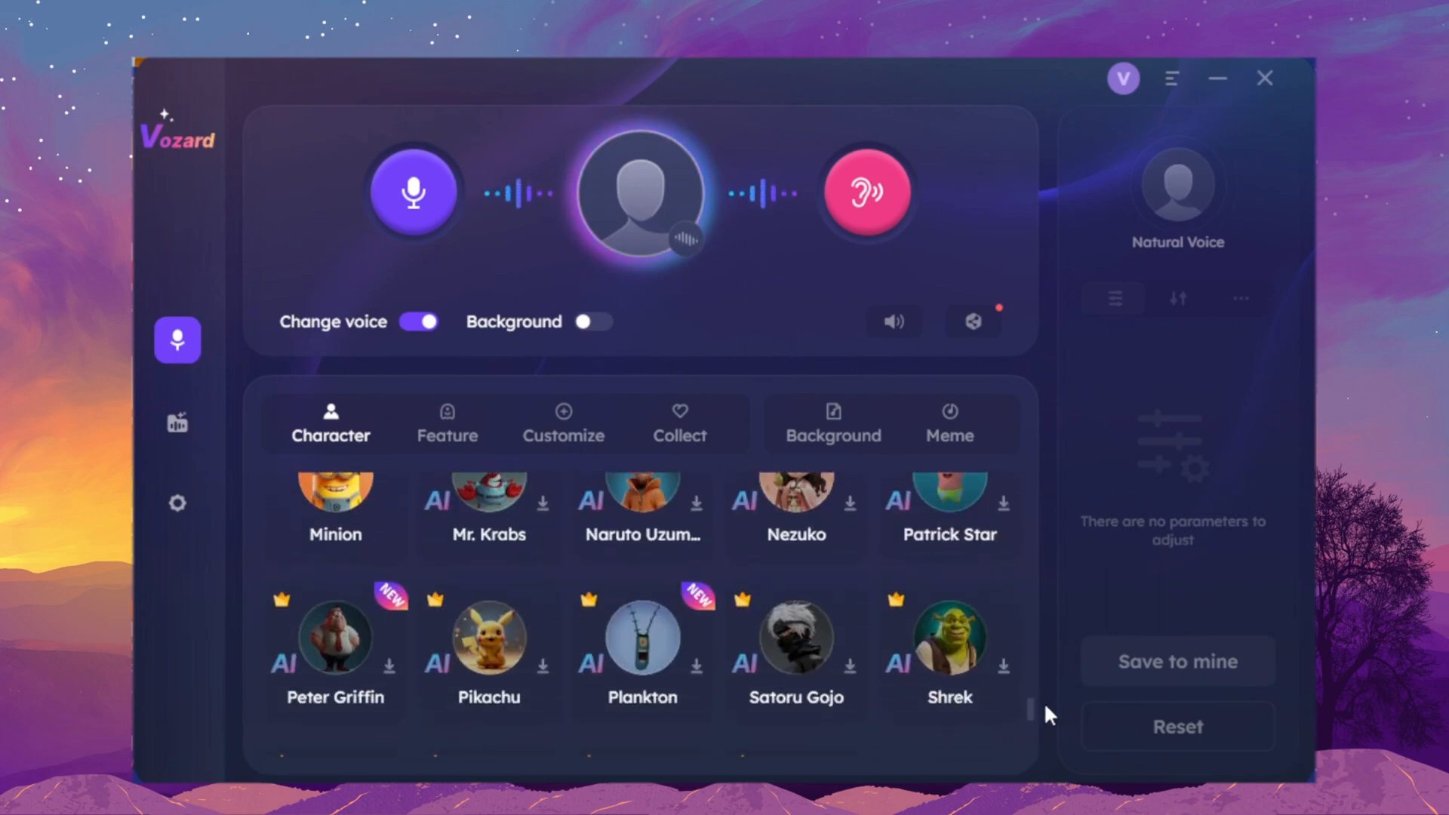
scroll(down, 3)
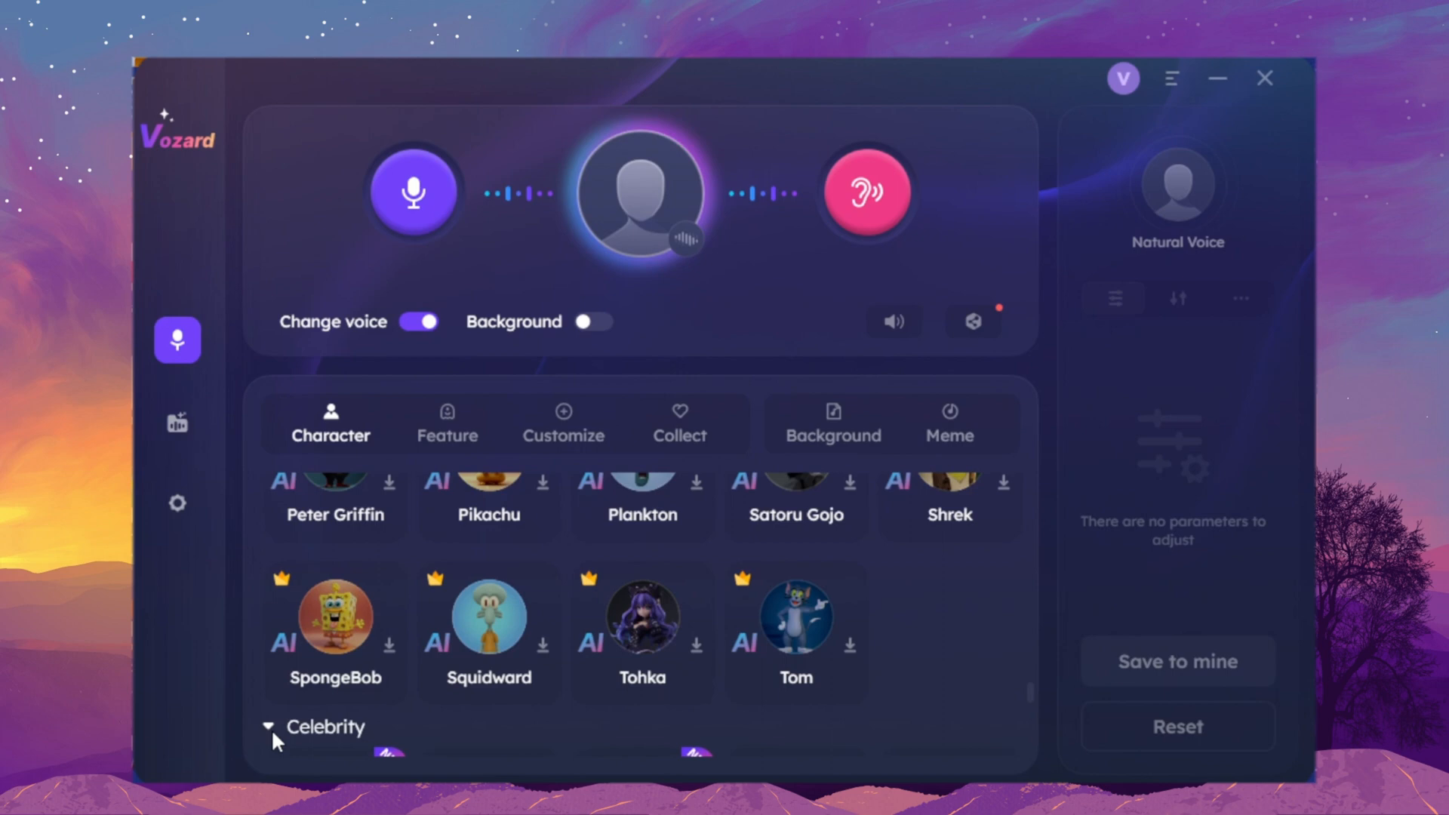
scroll(down, 3)
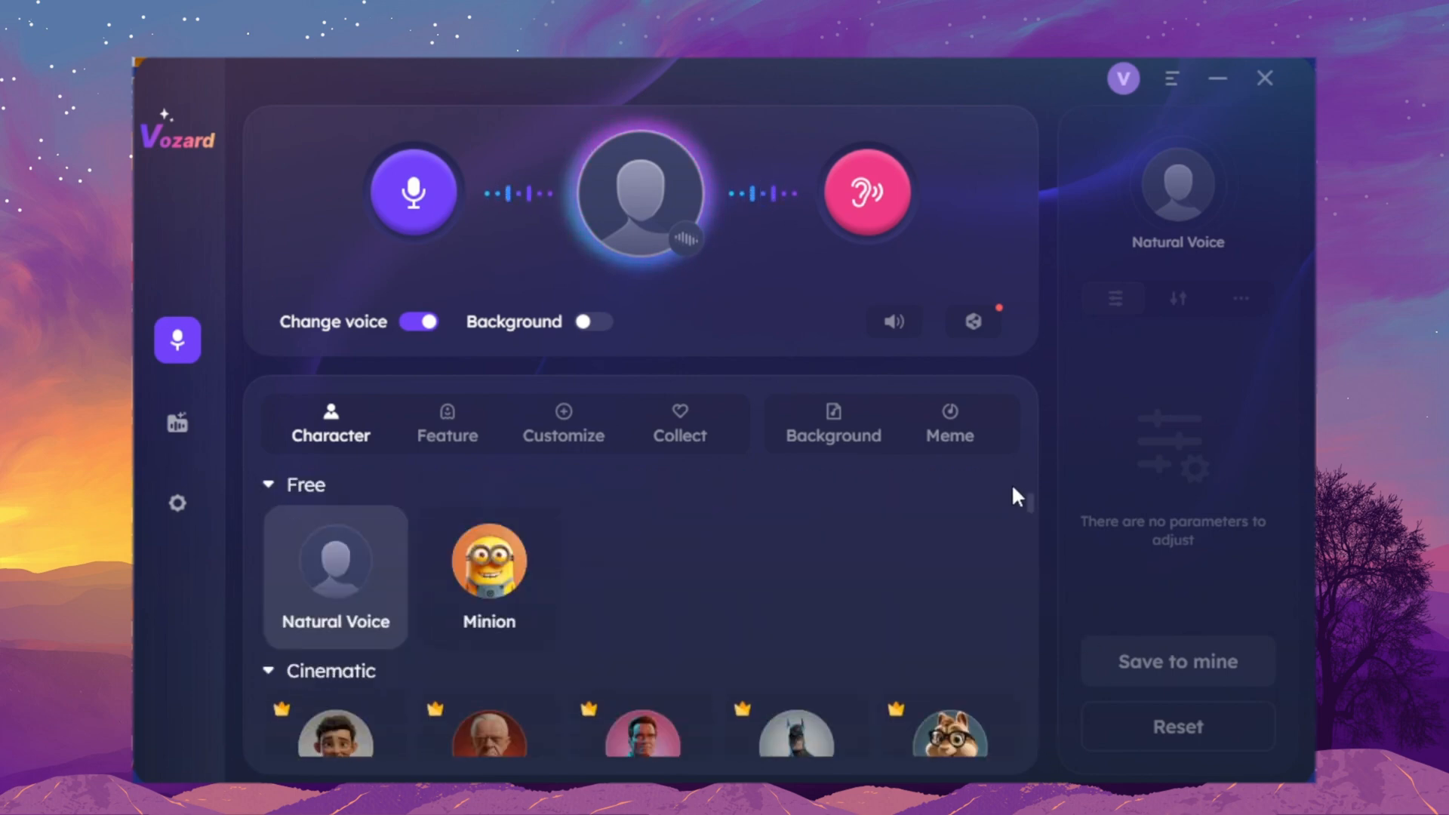
Step: Show the Background sound effects list
click(833, 425)
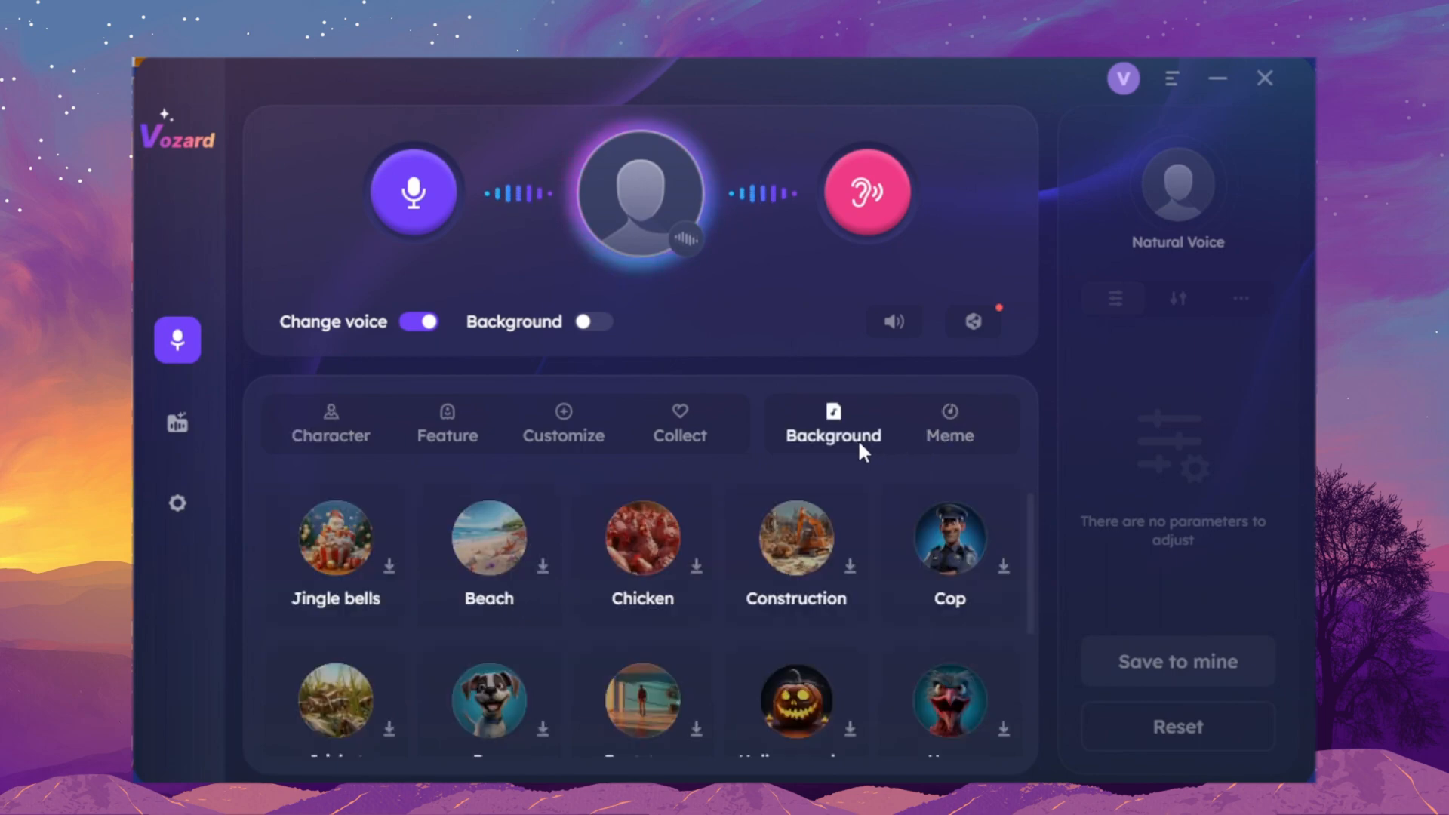
Step: Tour the Meme, Customize and Collect sections, returning to the Character voices
click(949, 425)
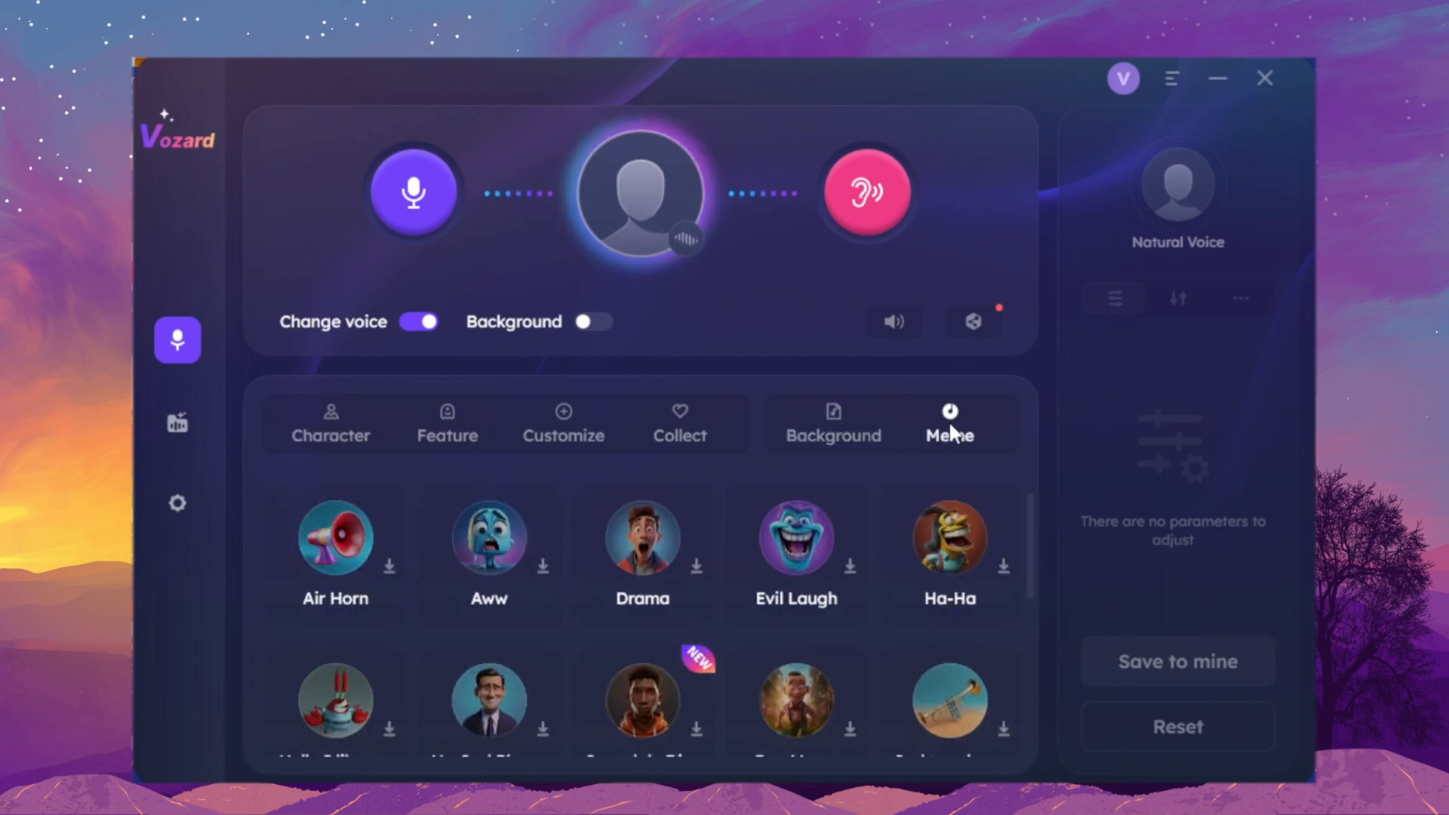
mouse_move(341, 441)
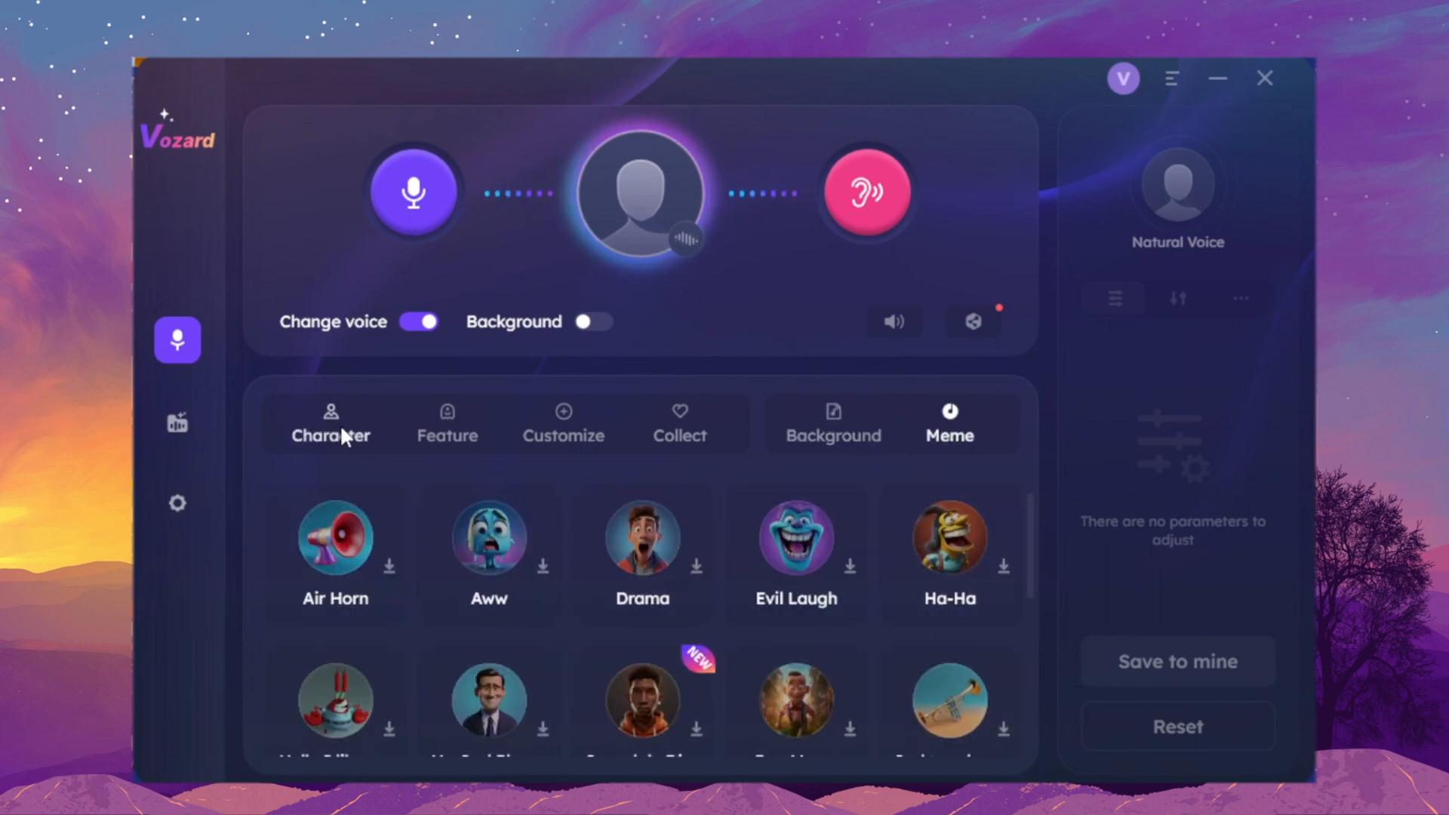
click(447, 423)
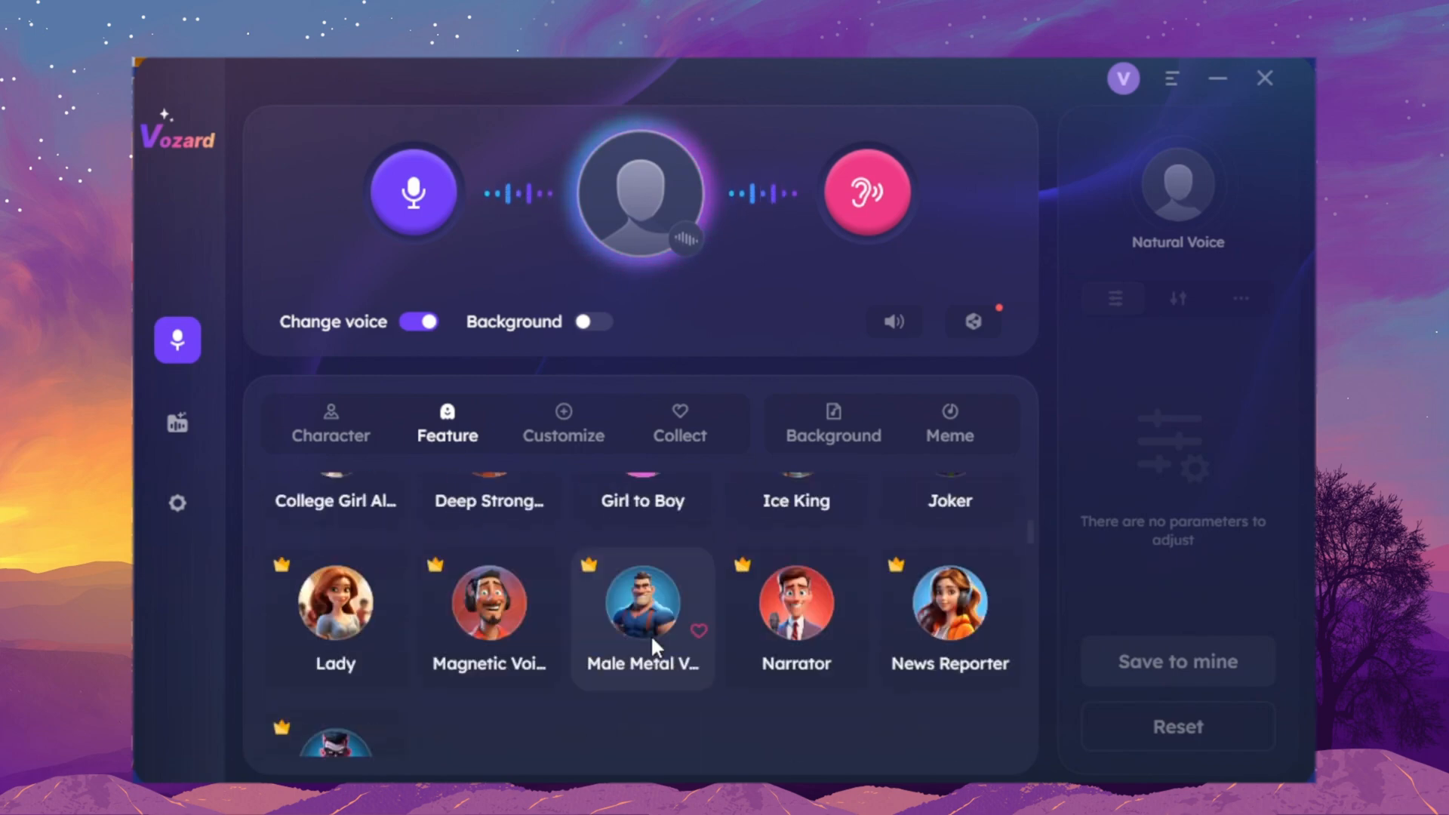
click(563, 424)
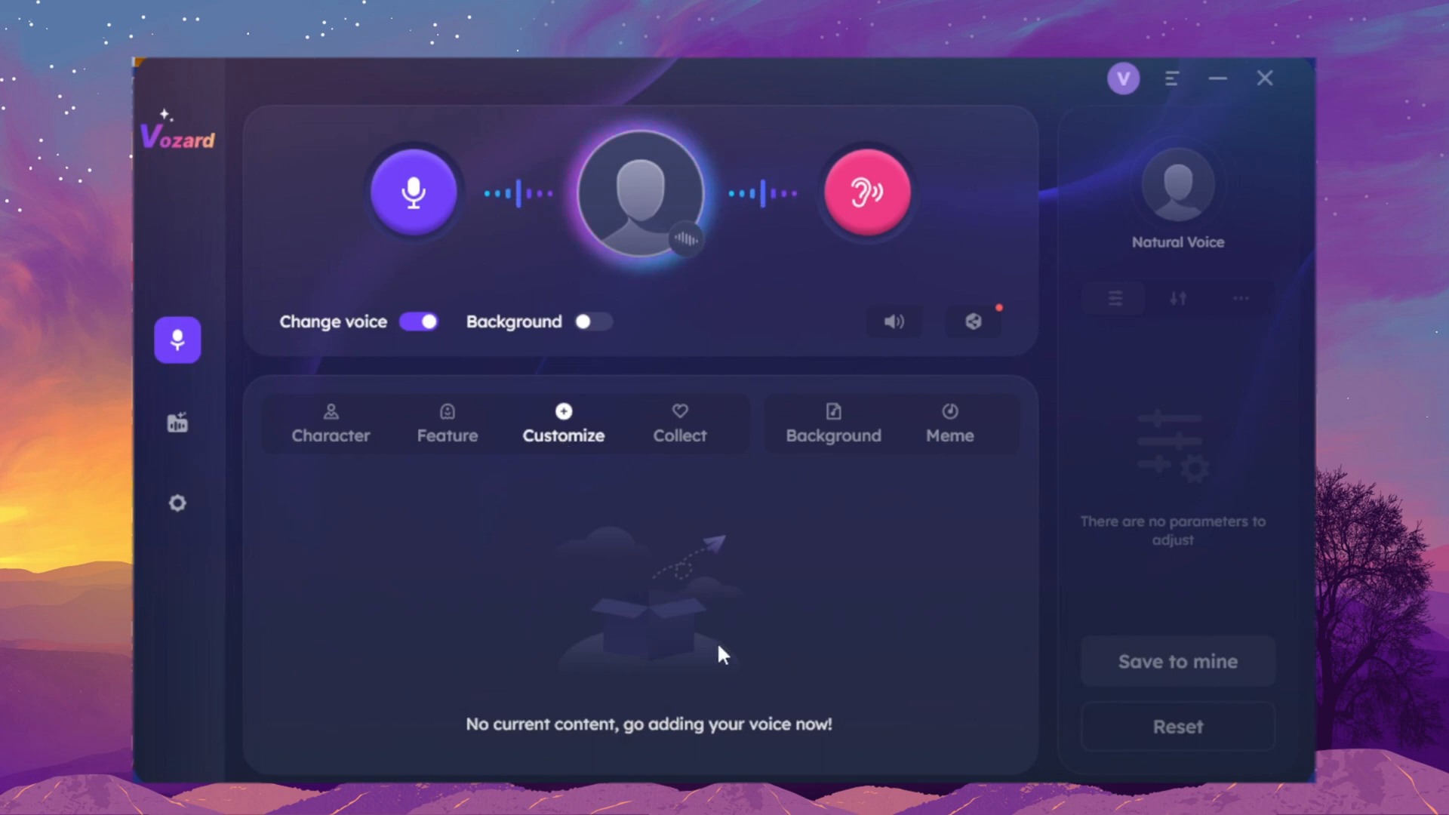
click(679, 422)
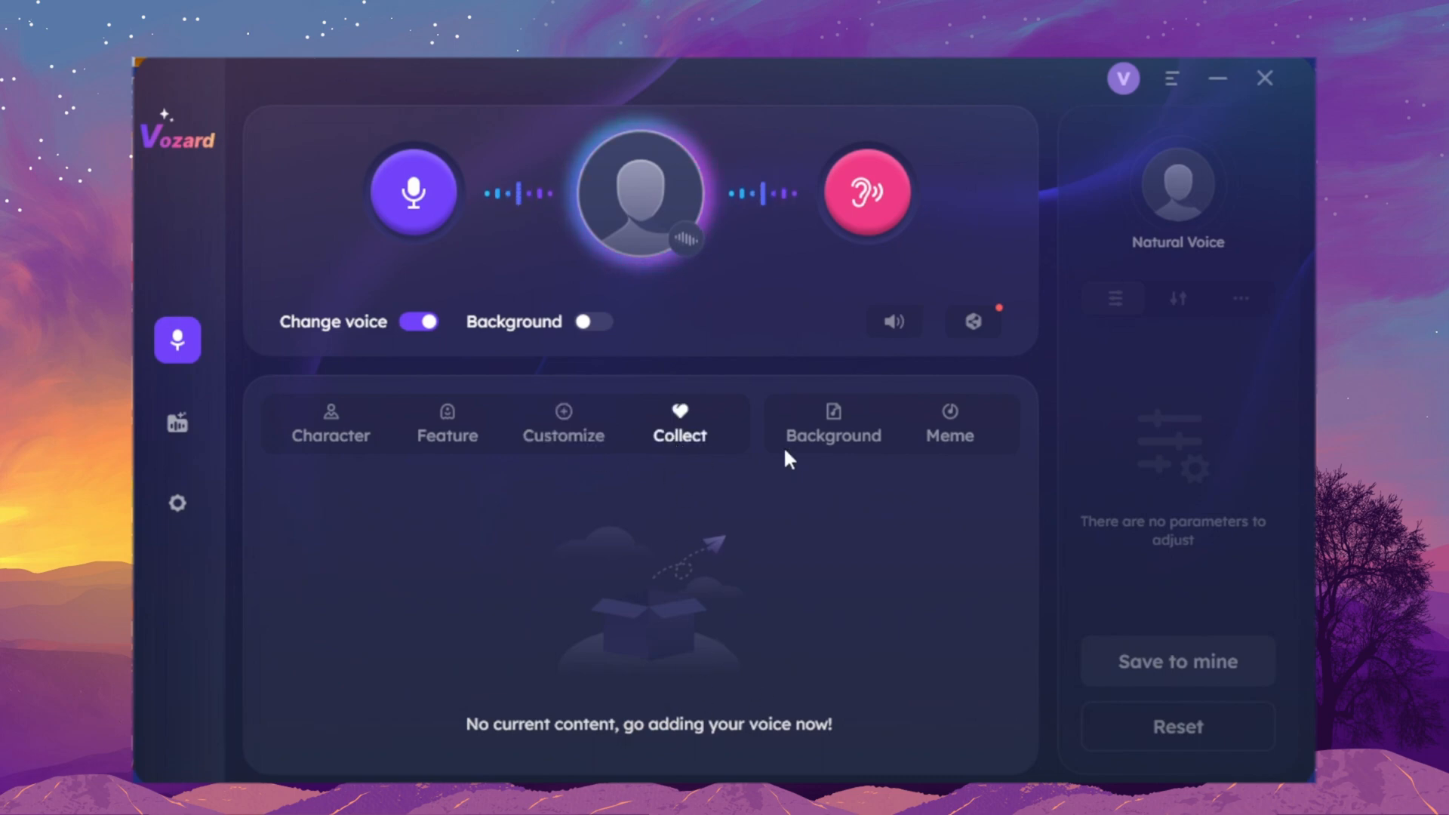
click(447, 424)
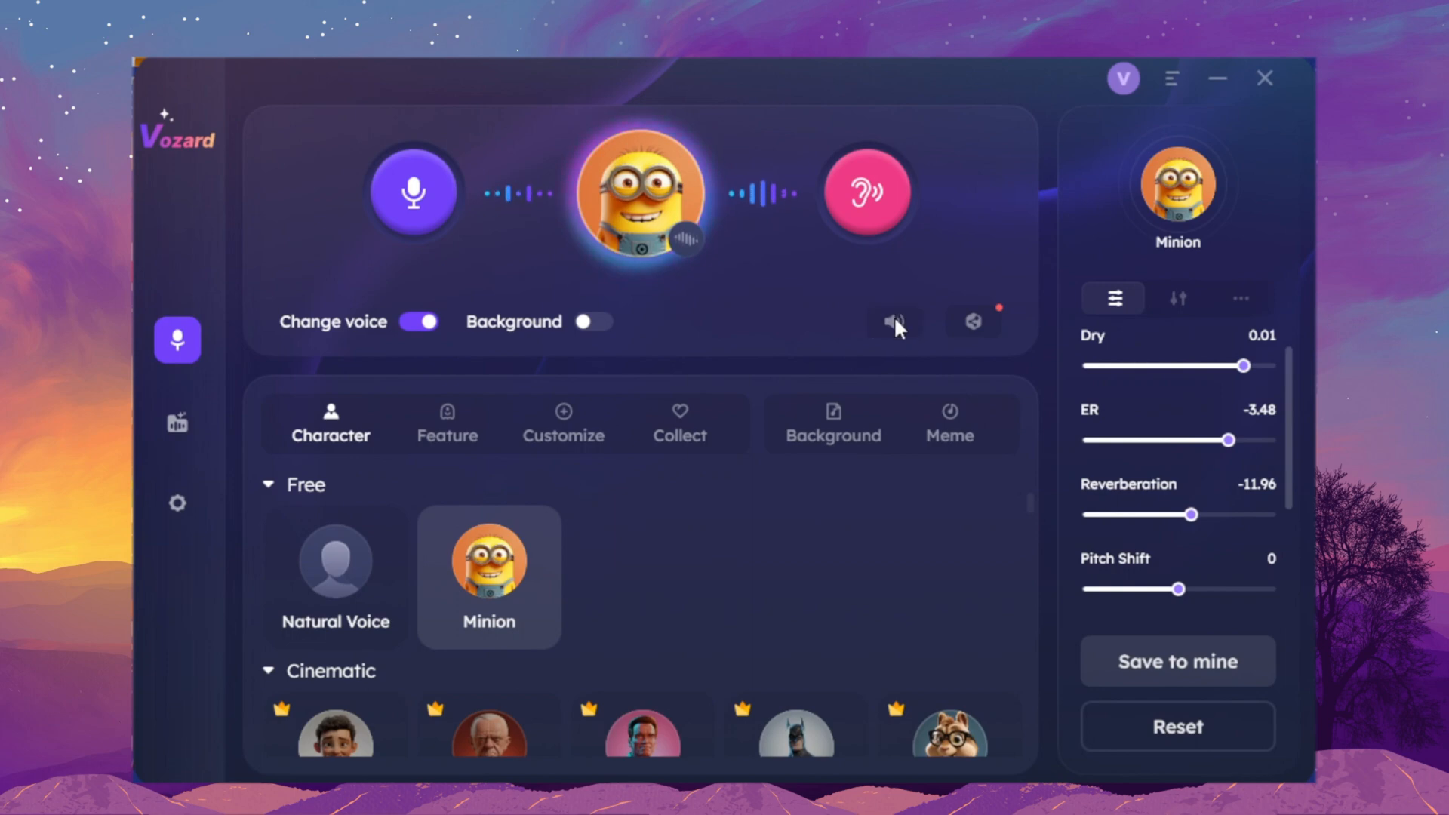
Step: Adjust the Minion voice's microphone level and effect settings, then reset them to defaults
click(893, 322)
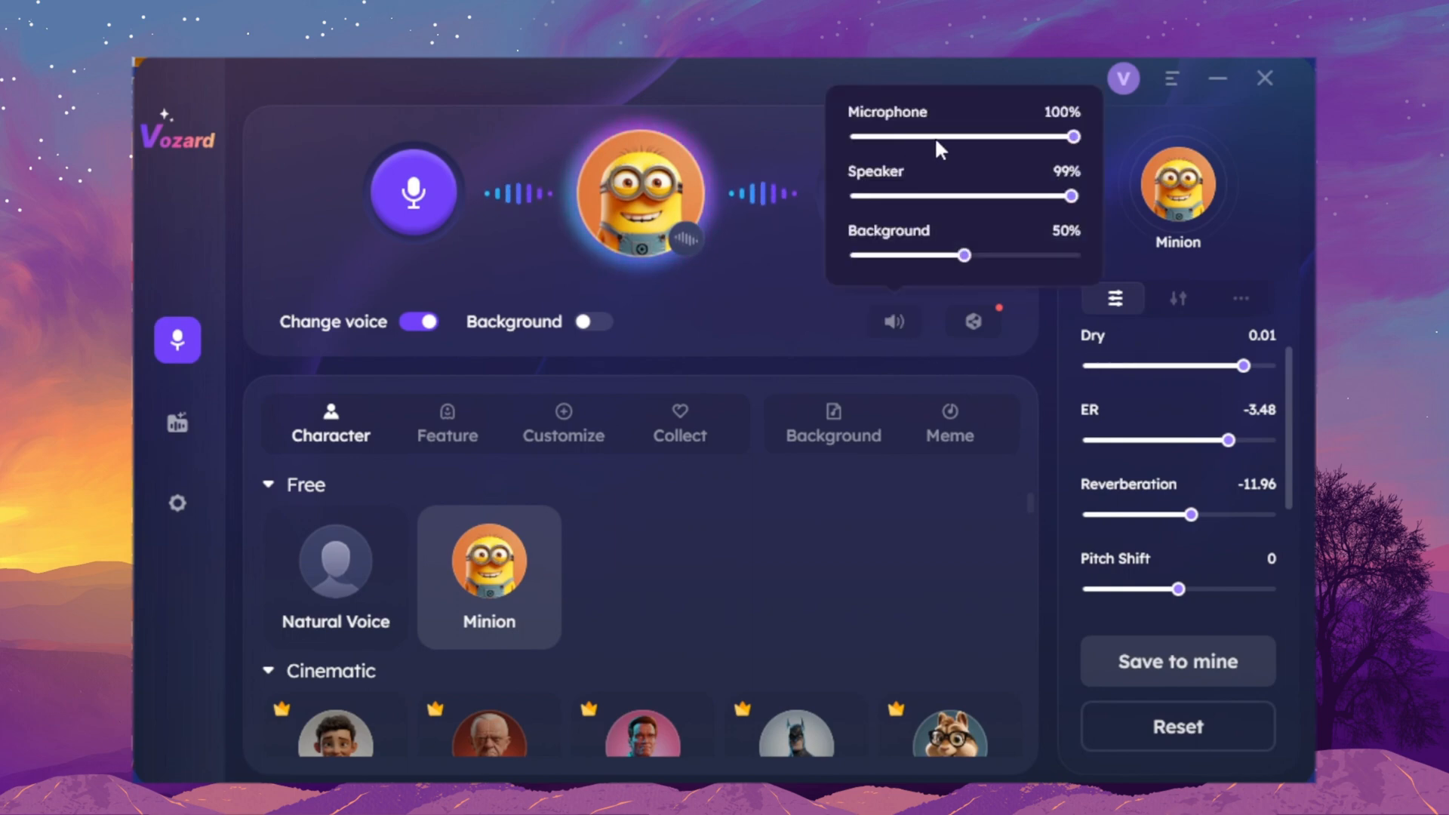
drag(964, 255, 902, 255)
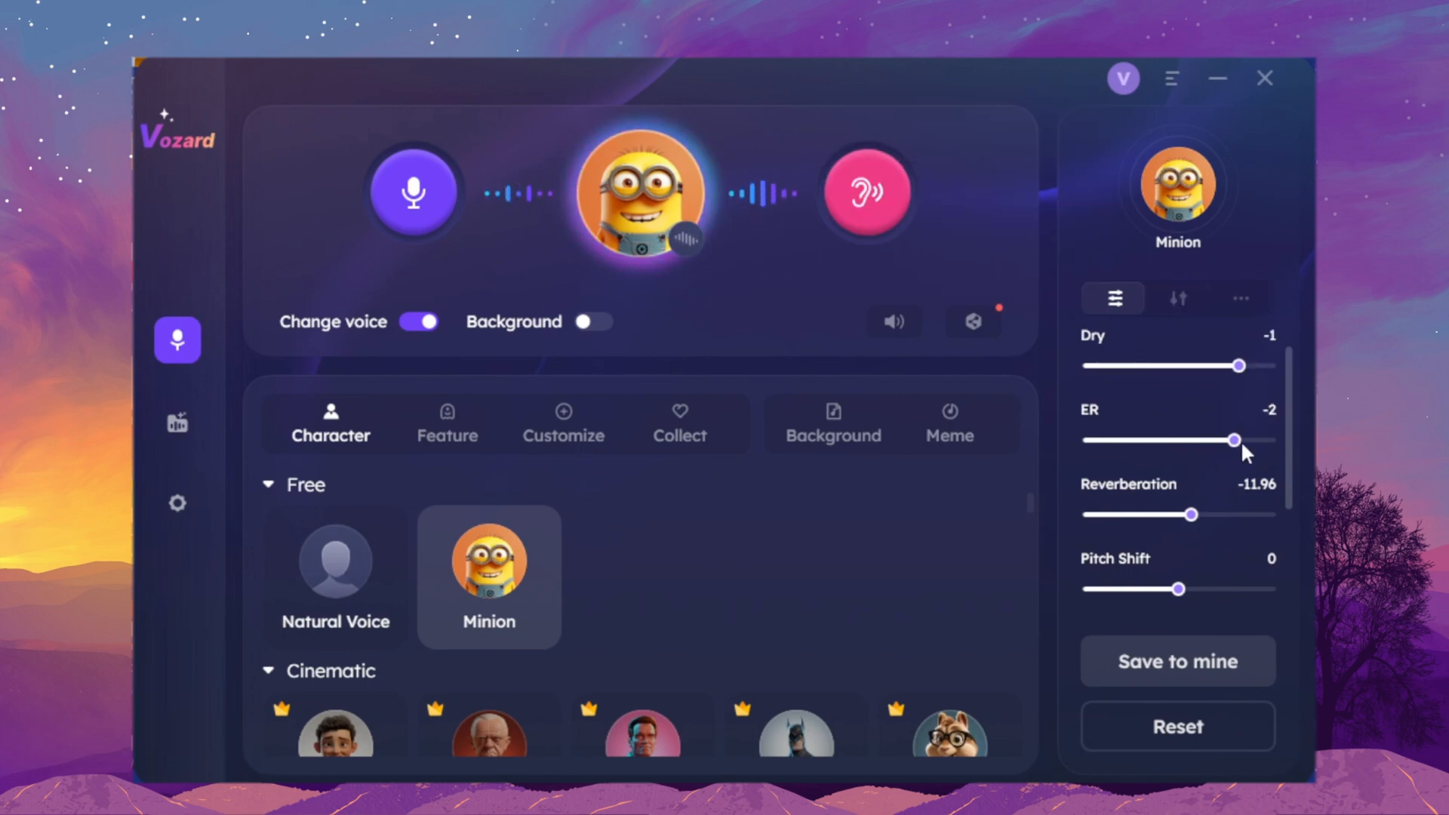
scroll(down, 3)
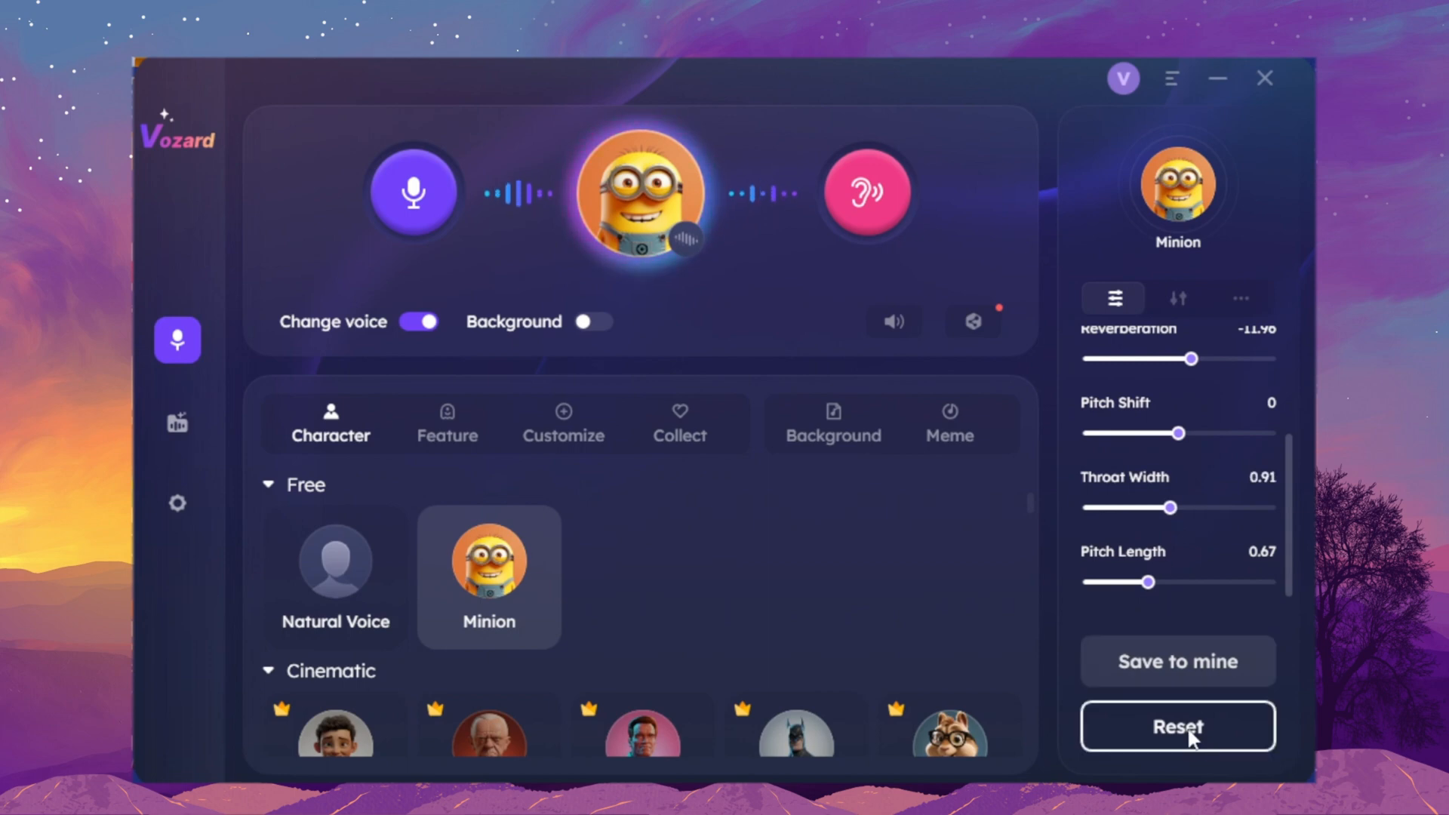
click(1177, 726)
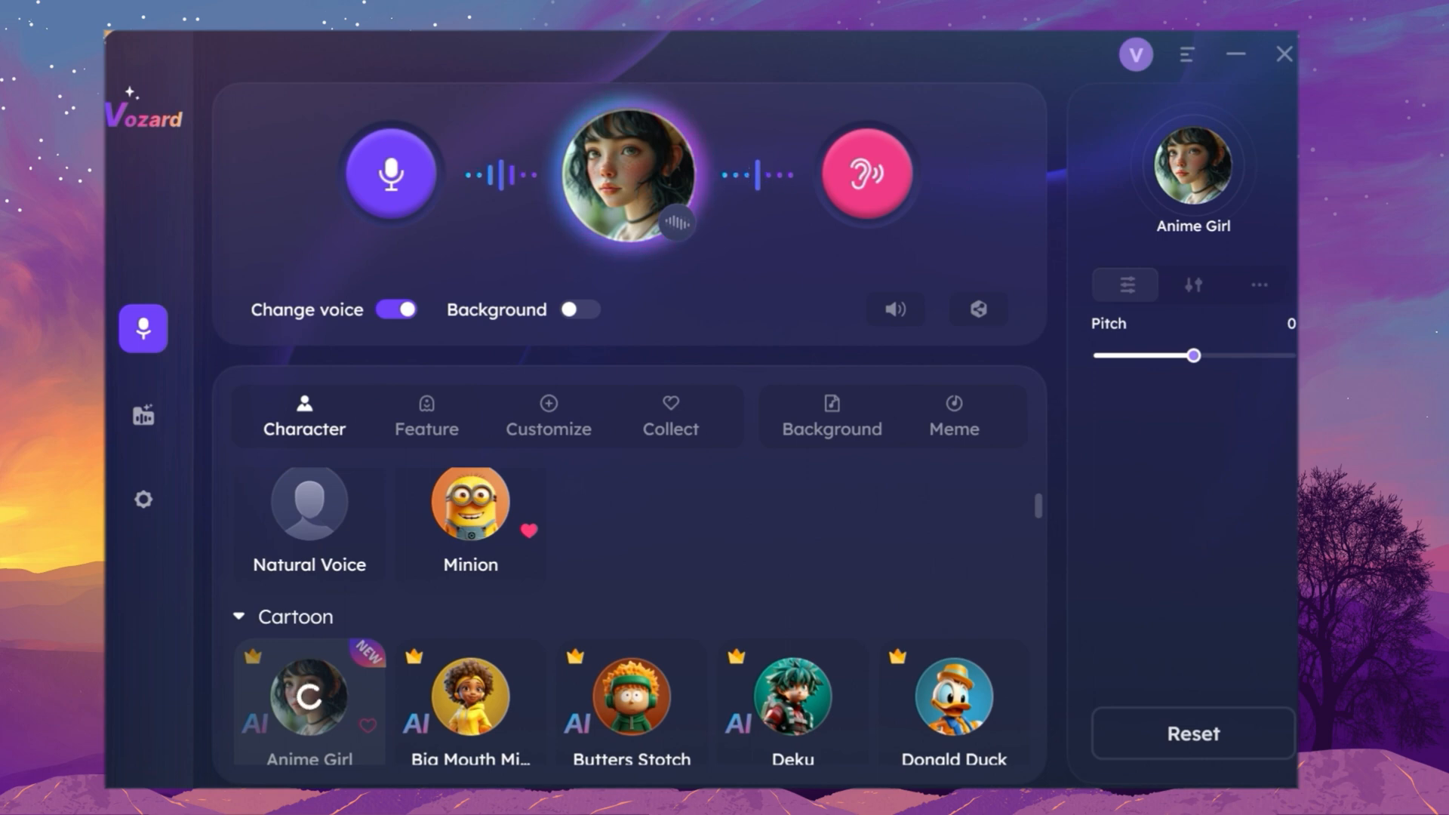
Step: Preview the Hayasaka and Mia Winters cartoon voices and the March 7th game voice
click(631, 649)
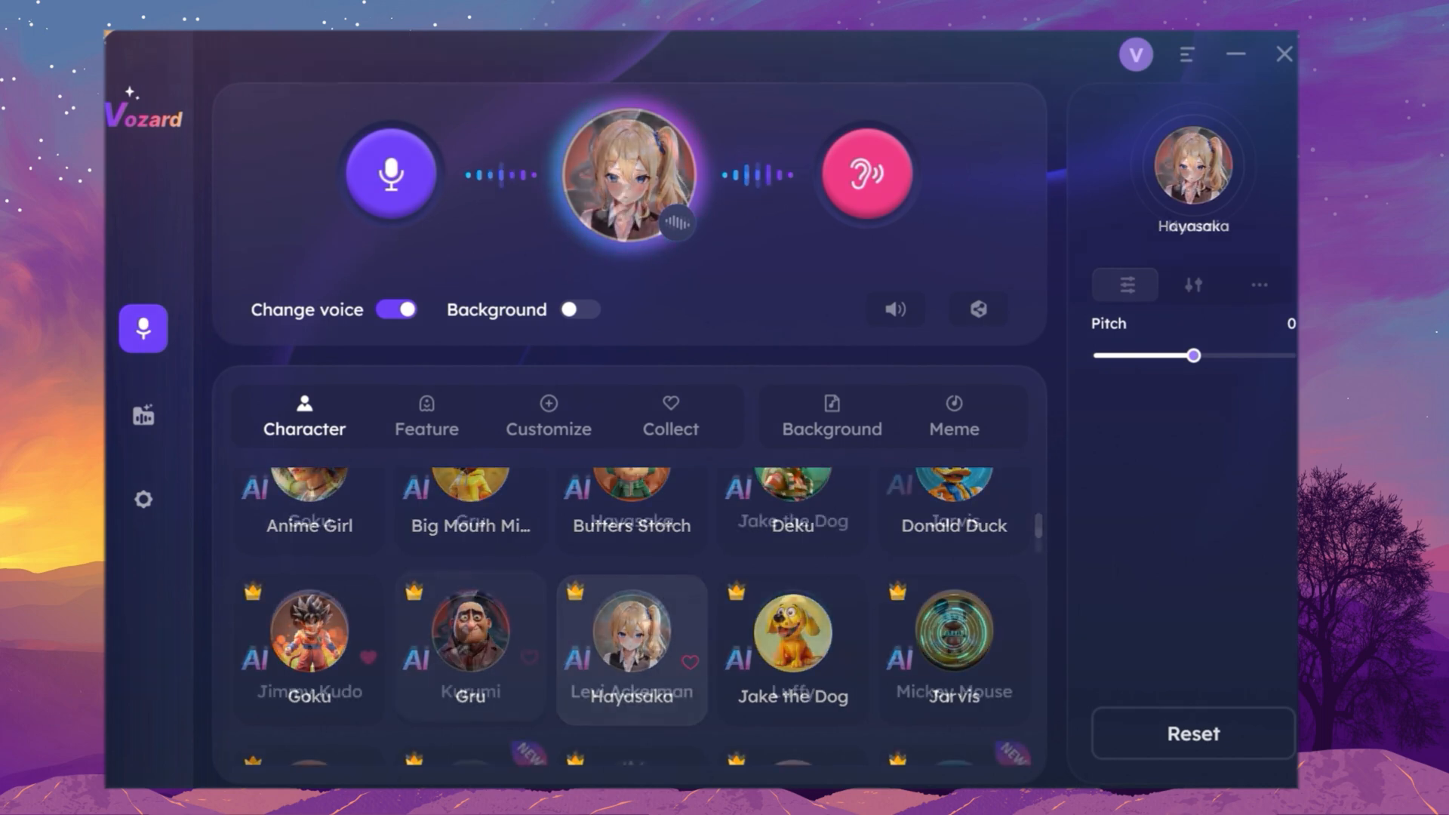
click(469, 646)
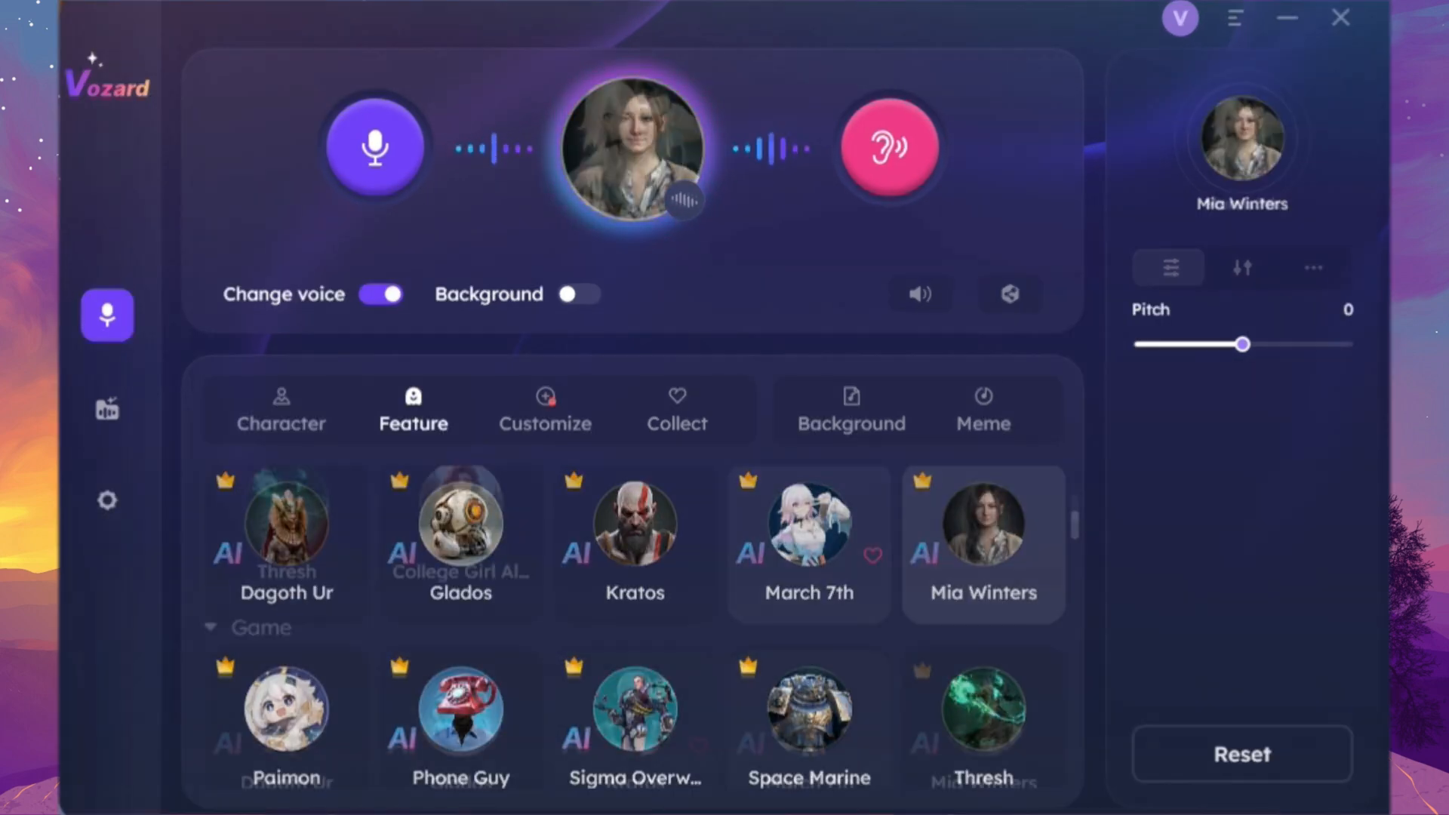
click(807, 530)
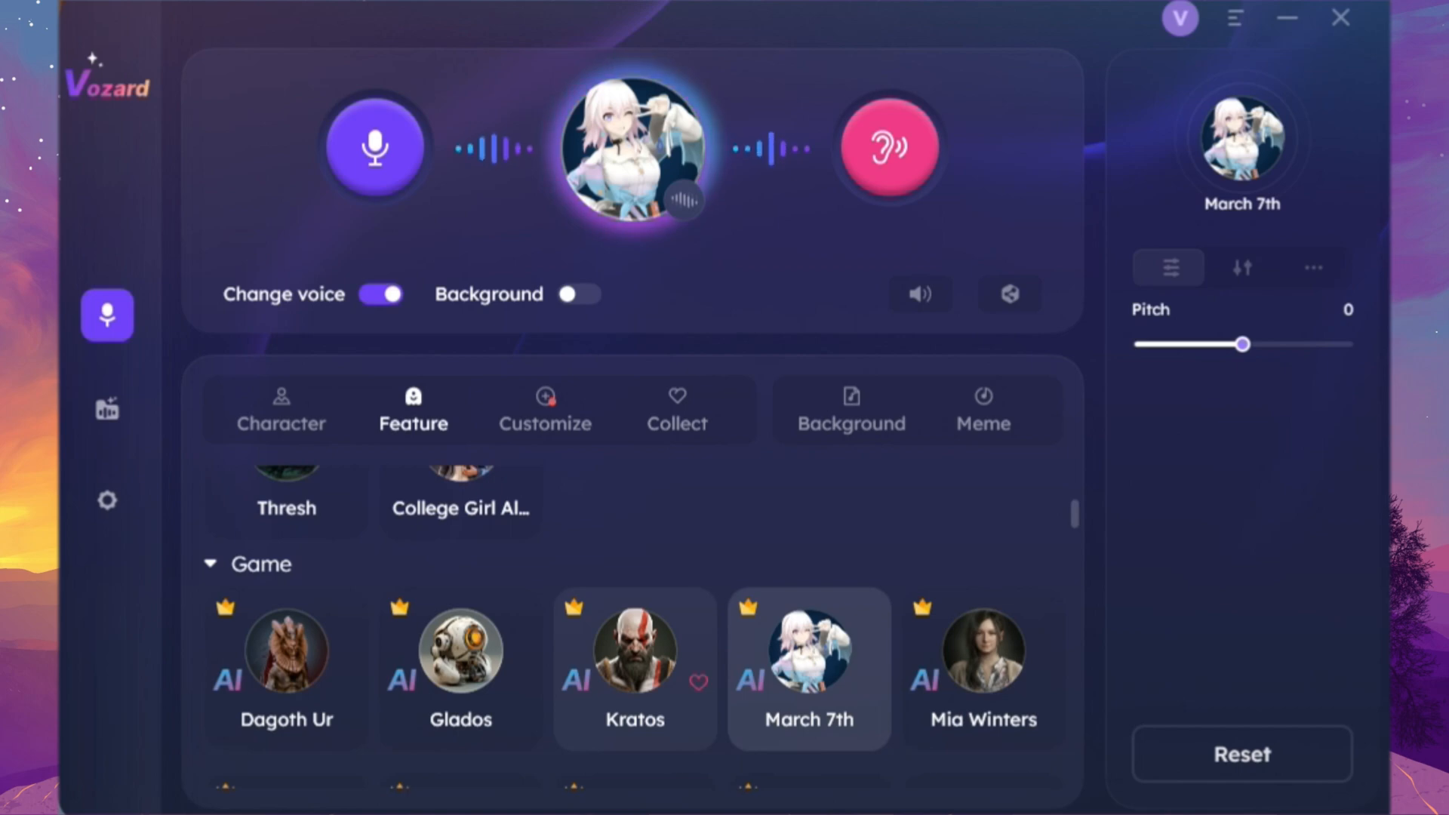
click(281, 409)
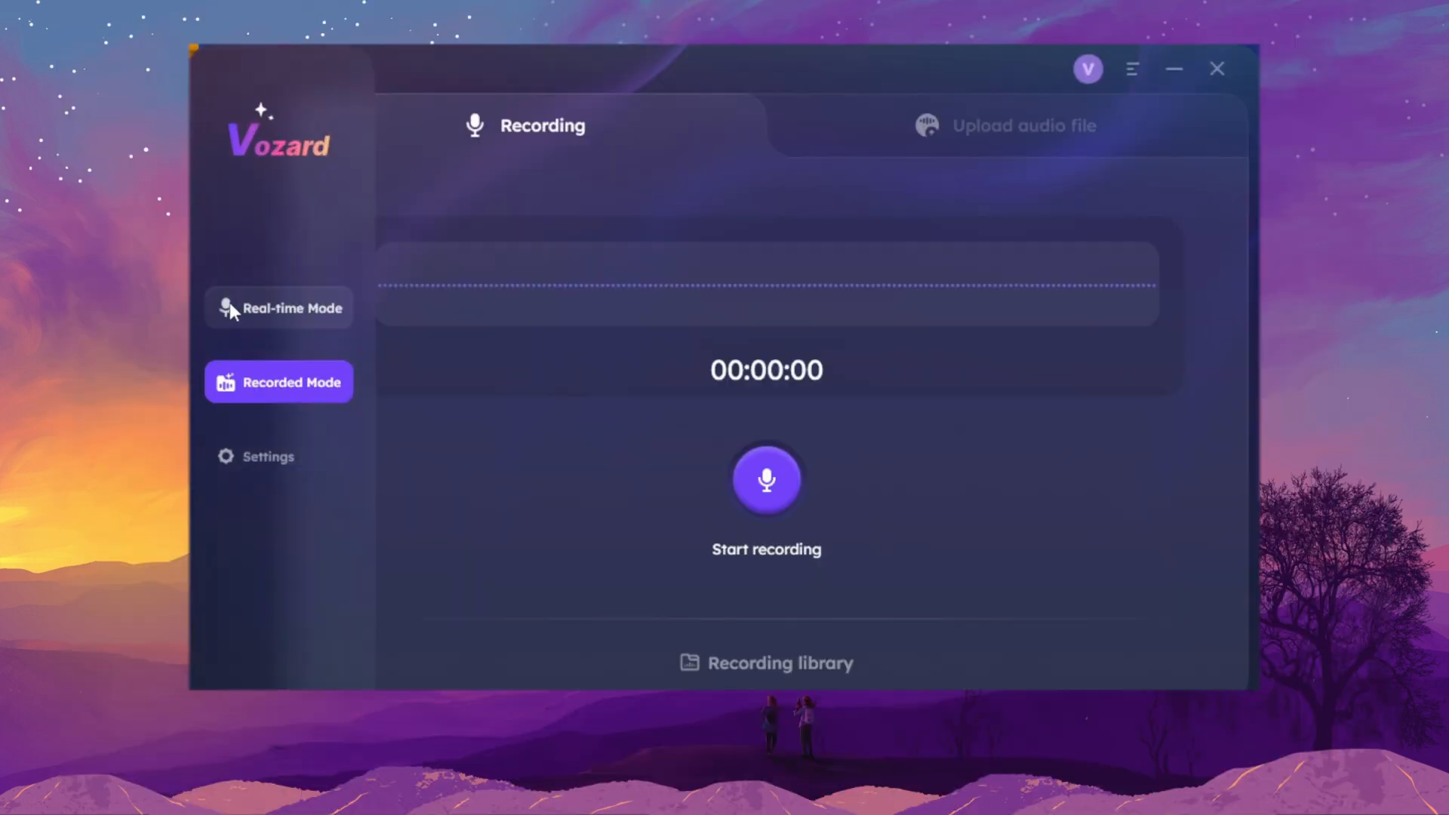
Step: Switch back to Recorded Mode and pick an audio file from Downloads to upload
click(277, 308)
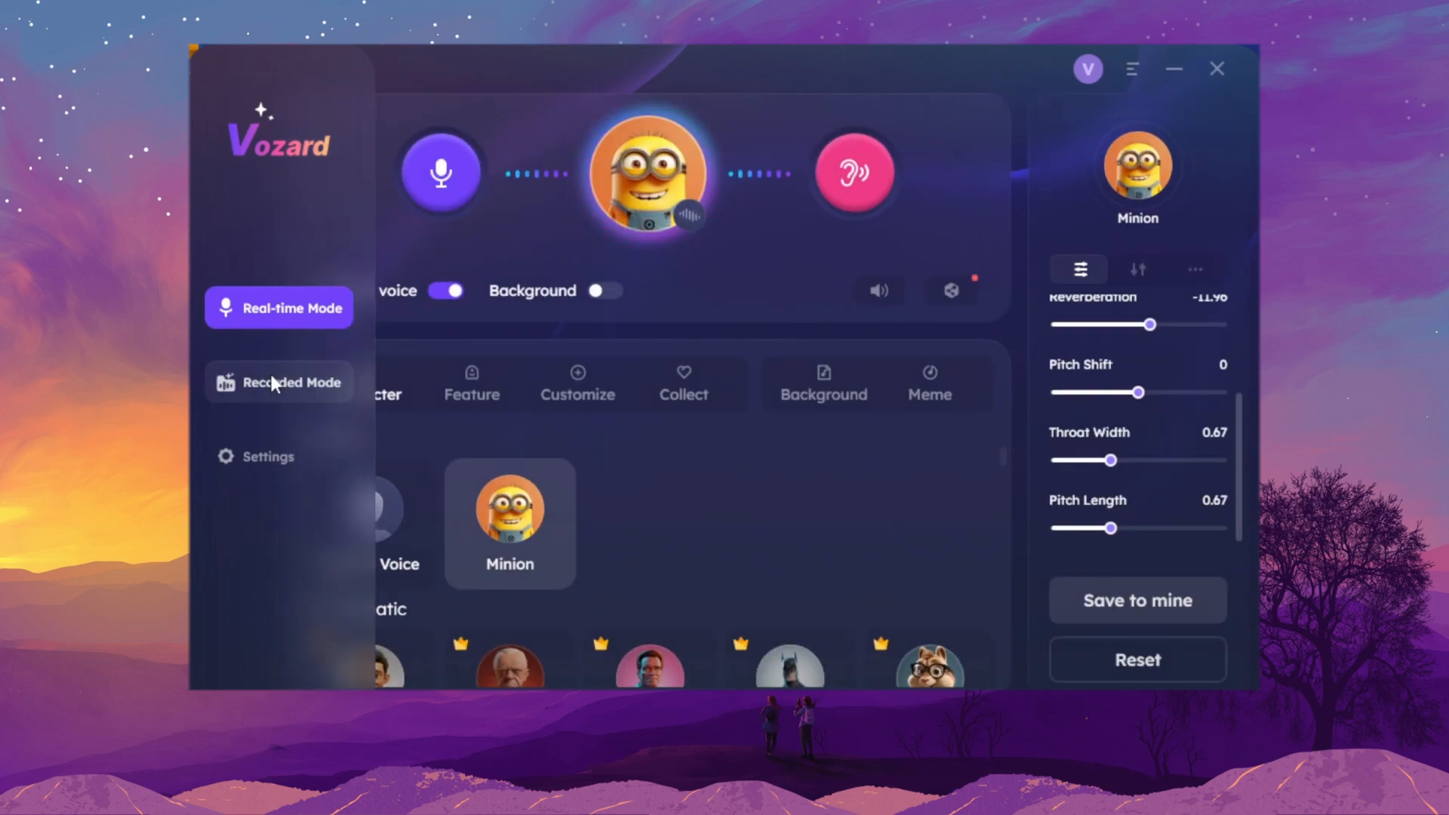
click(279, 382)
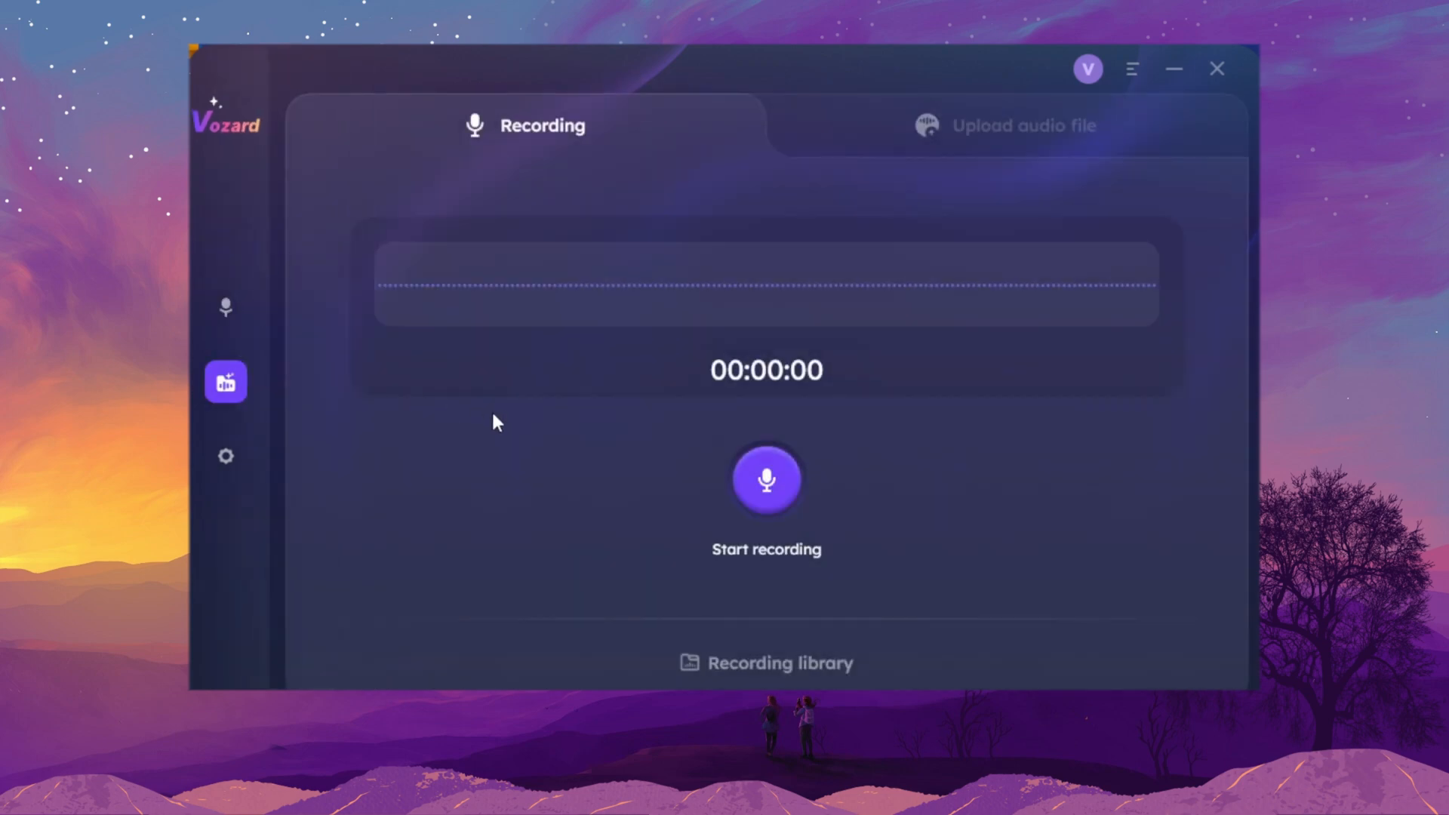
mouse_move(767, 494)
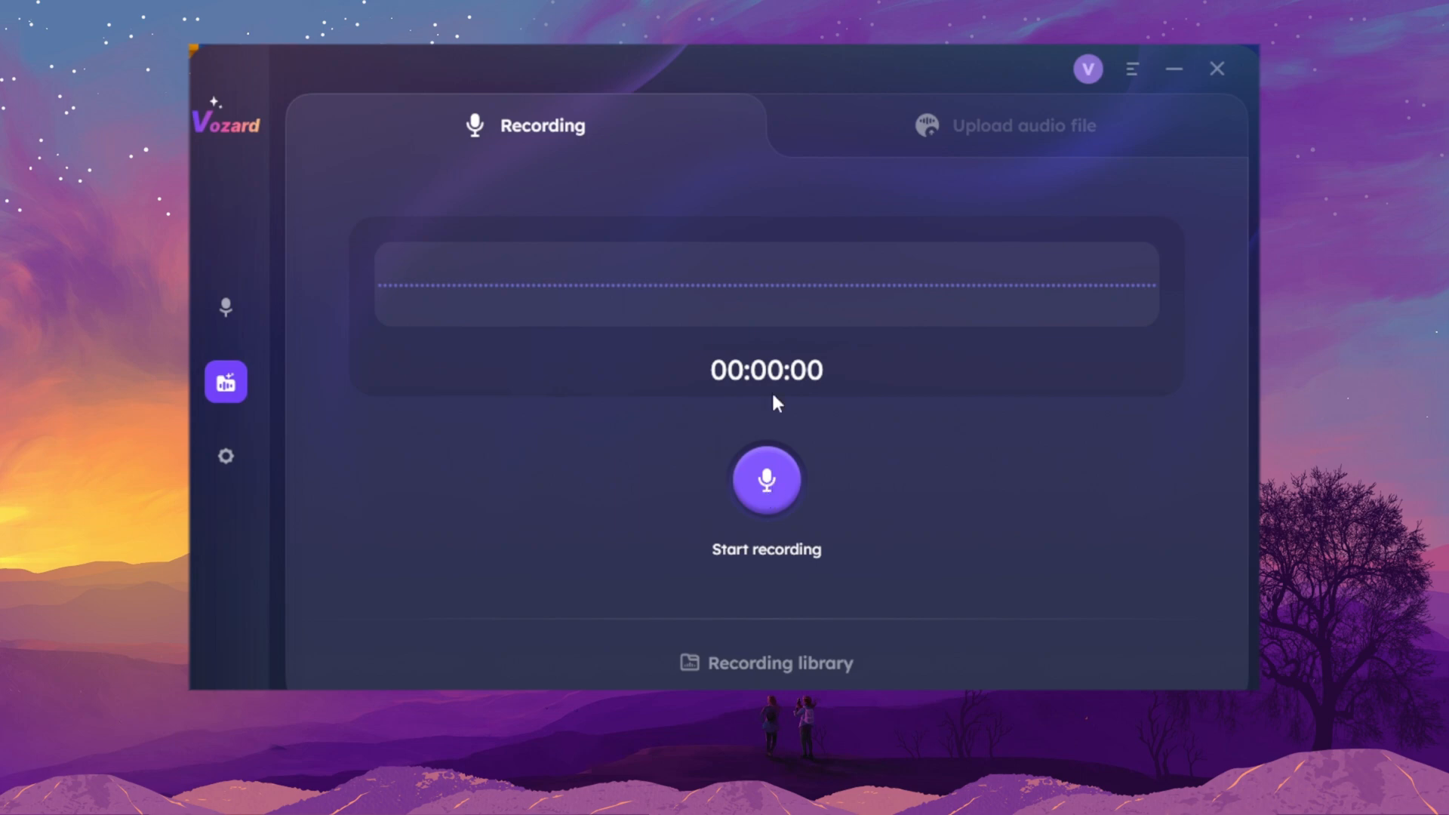
click(1023, 125)
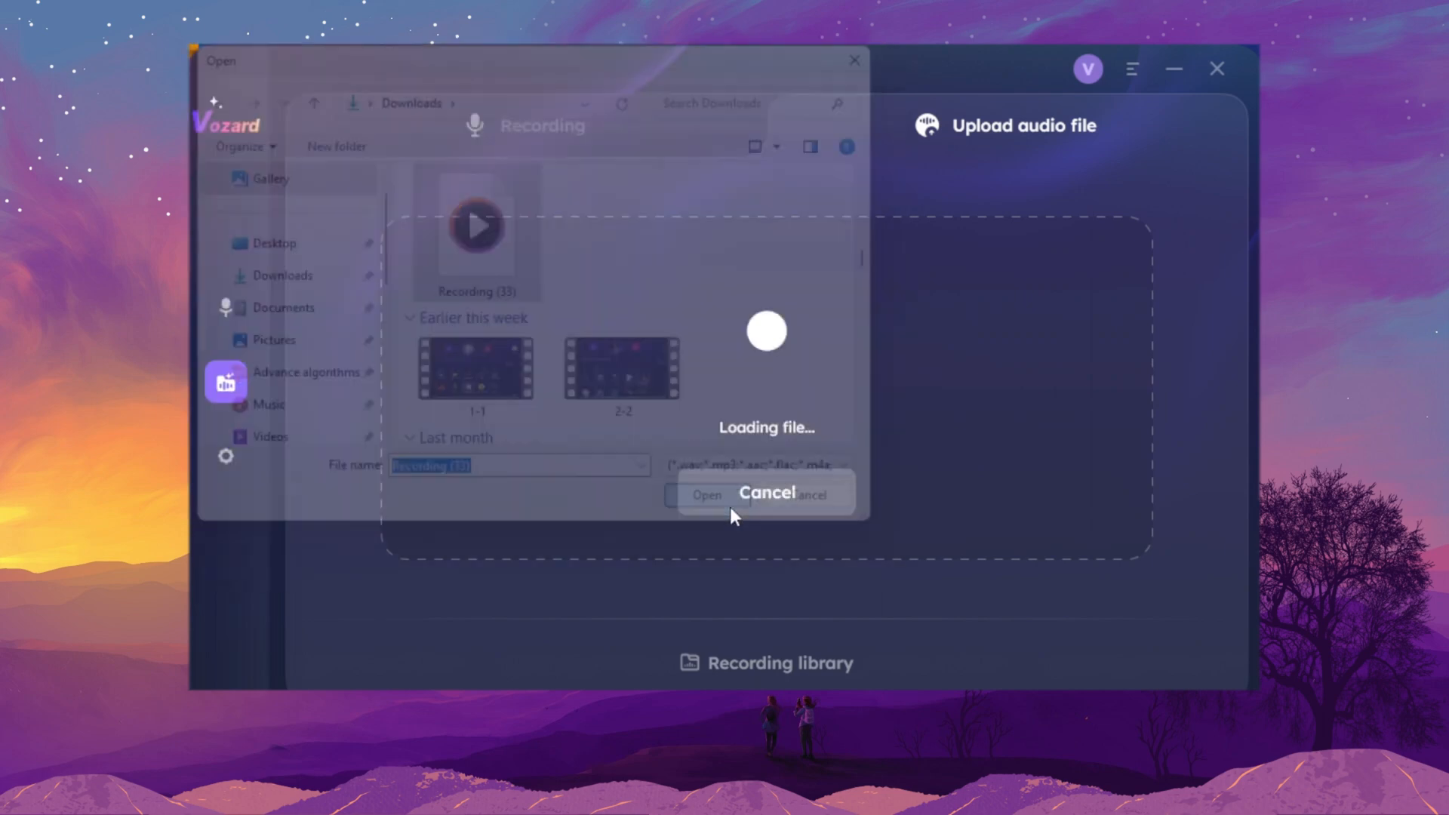
Step: Load Recording (33) into the editor and start converting it to the Minion voice
click(706, 494)
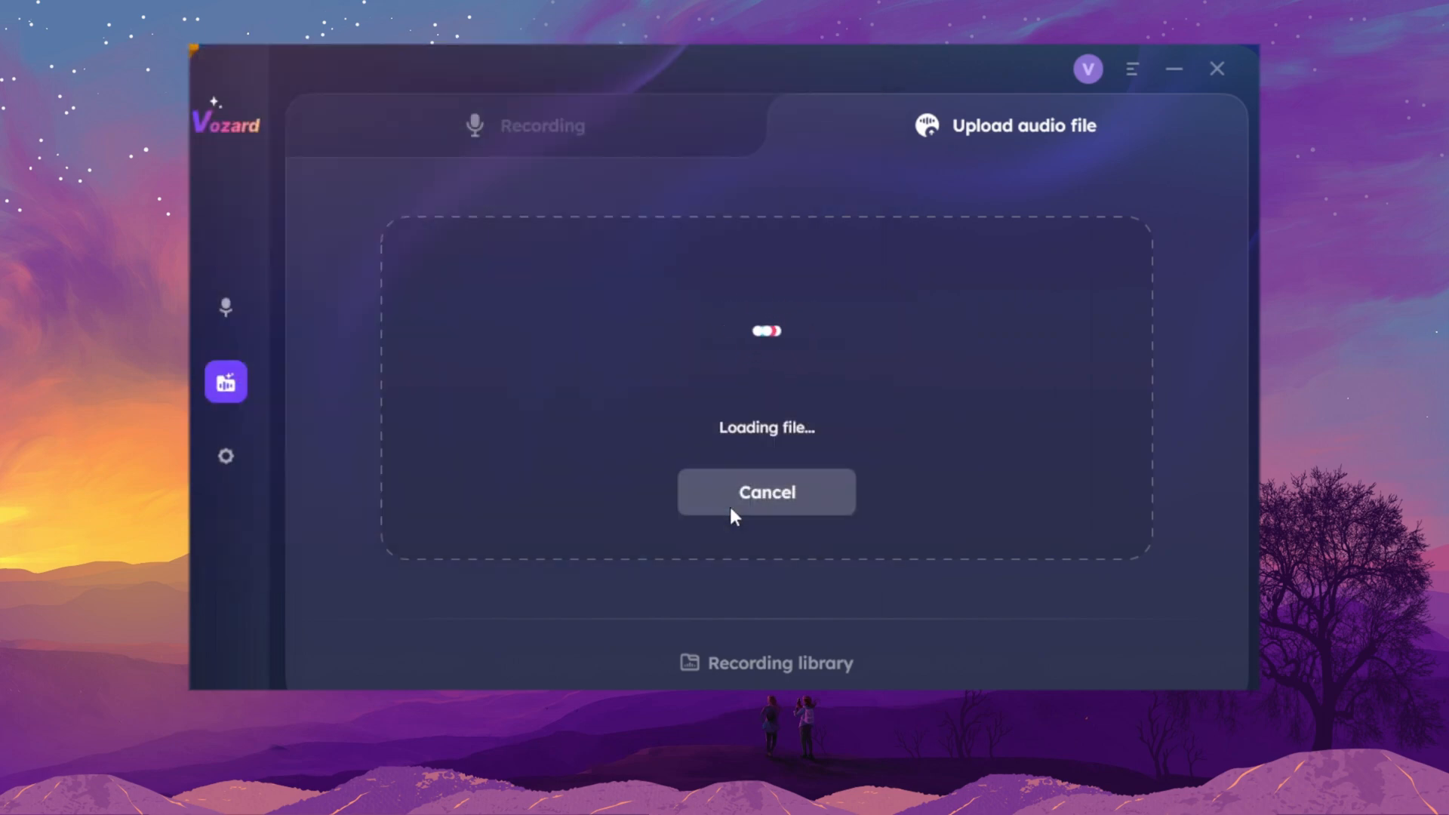
mouse_move(842, 371)
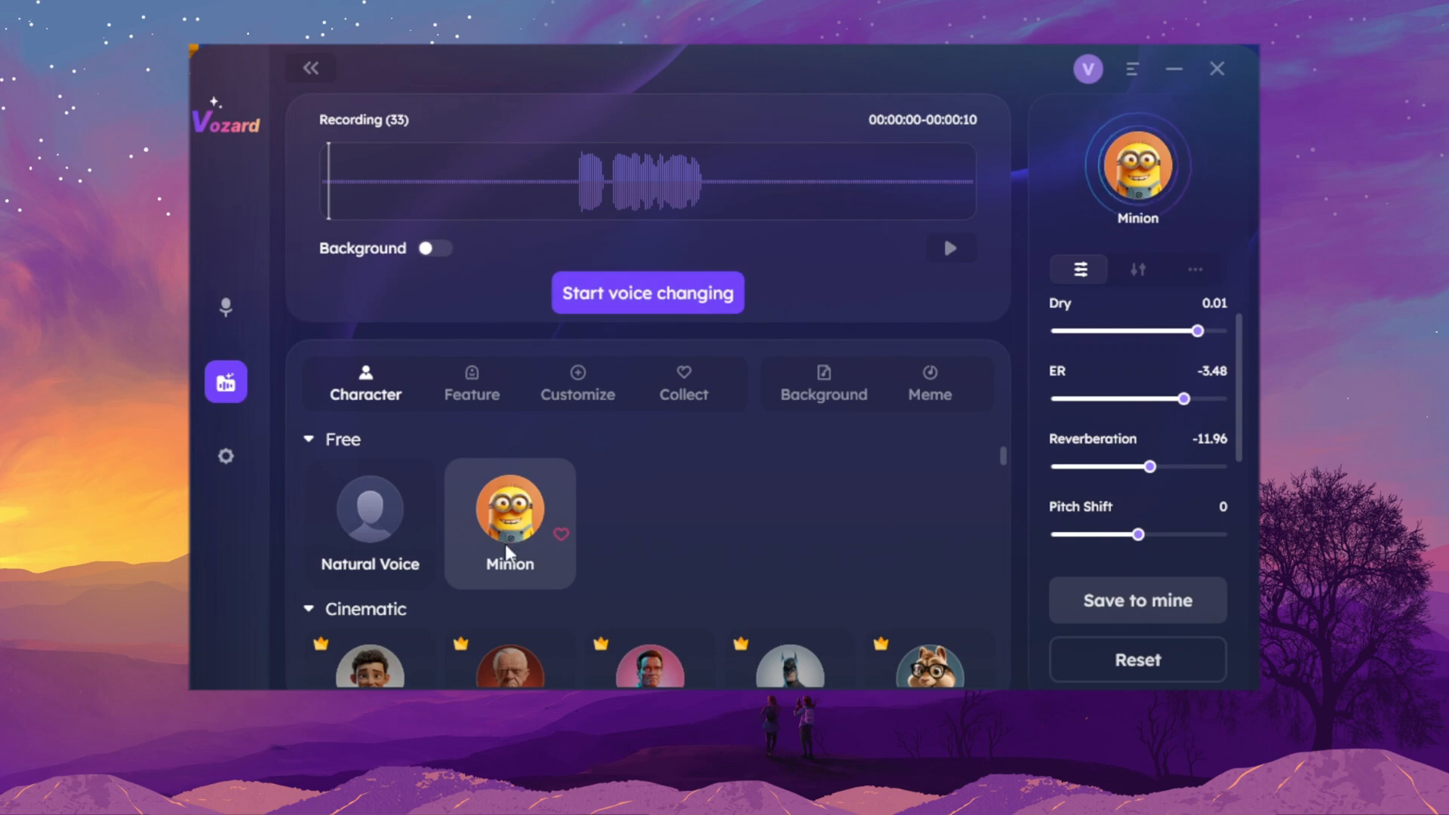
mouse_move(479, 565)
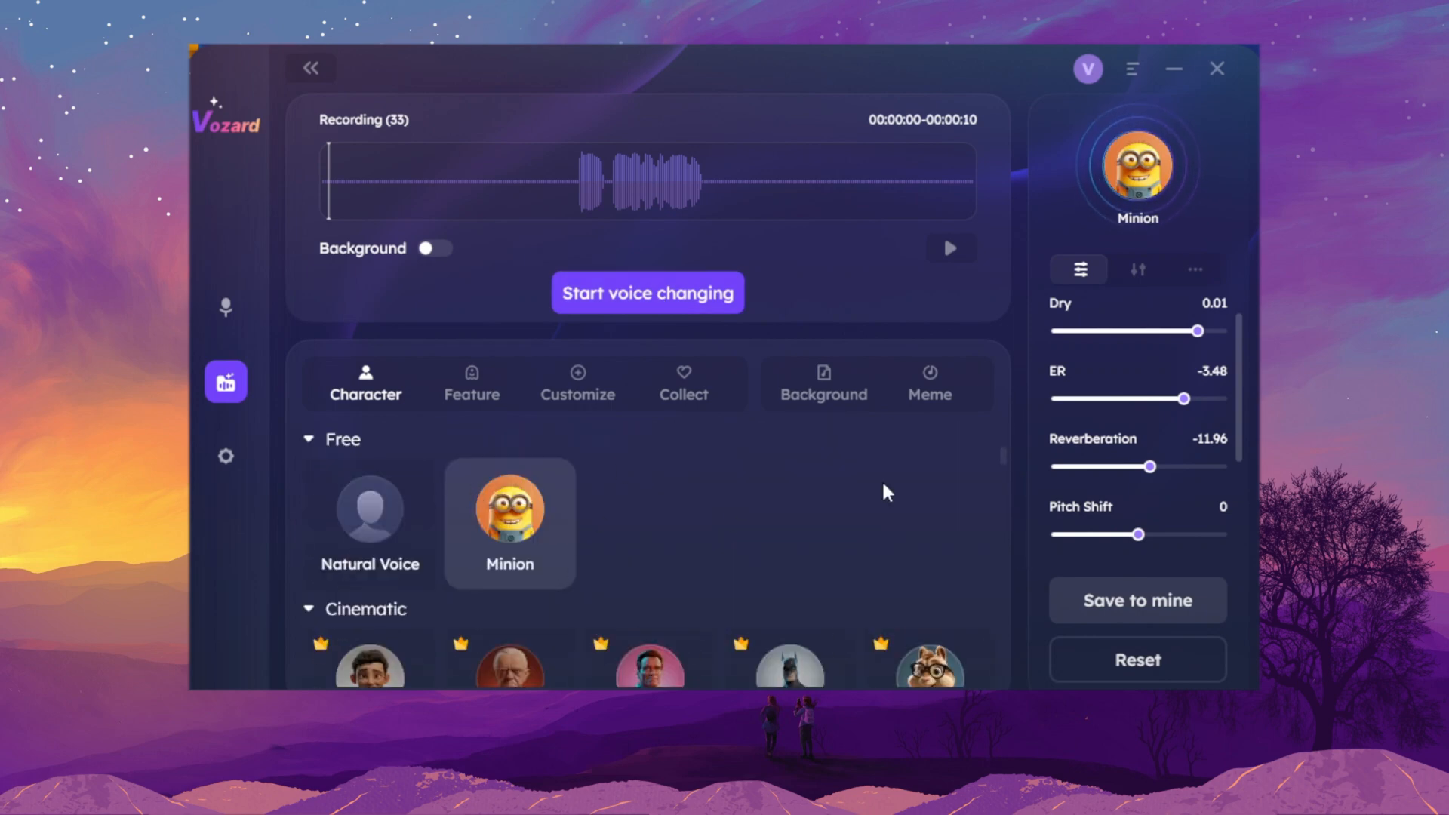
scroll(down, 3)
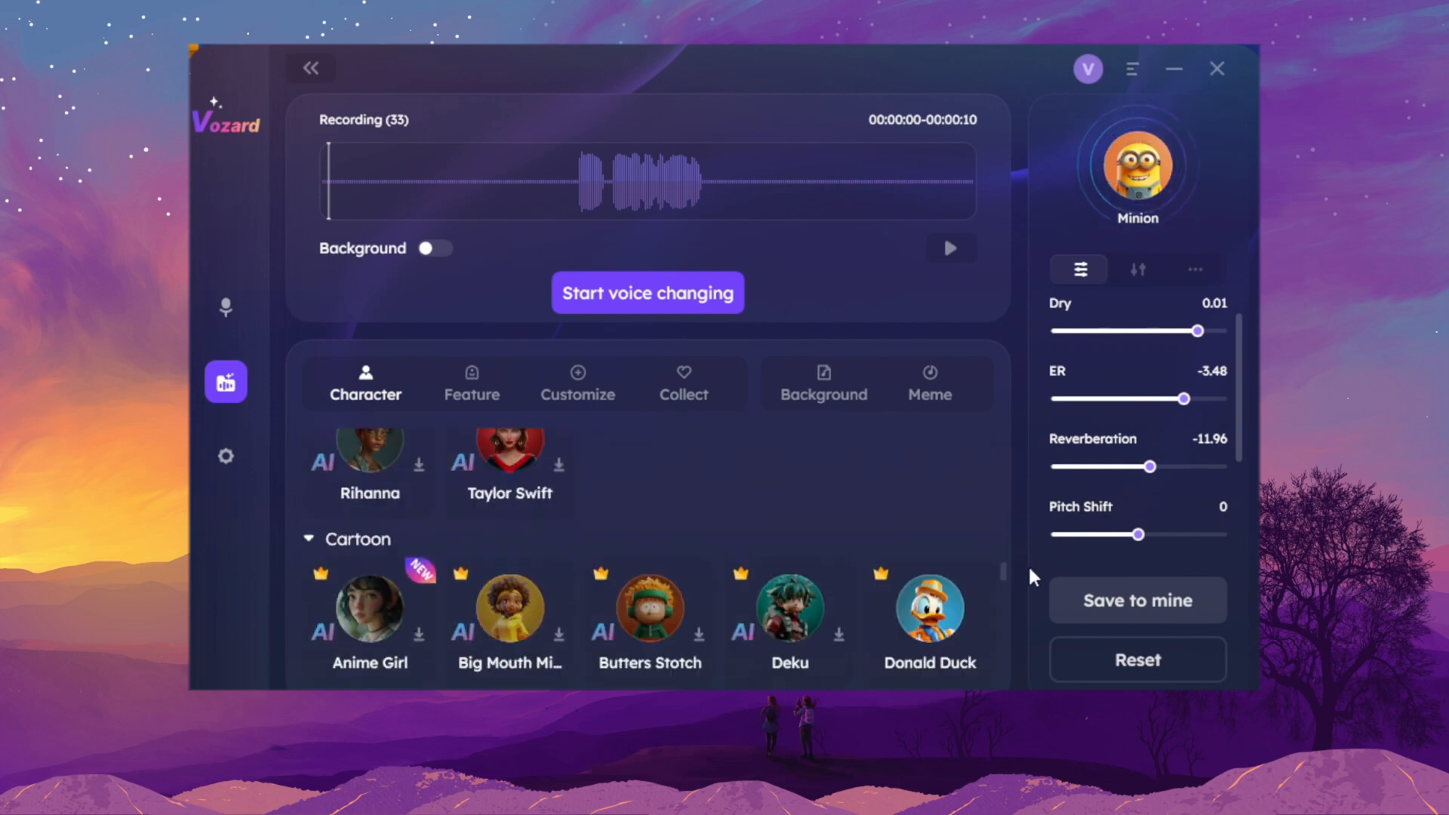
click(647, 293)
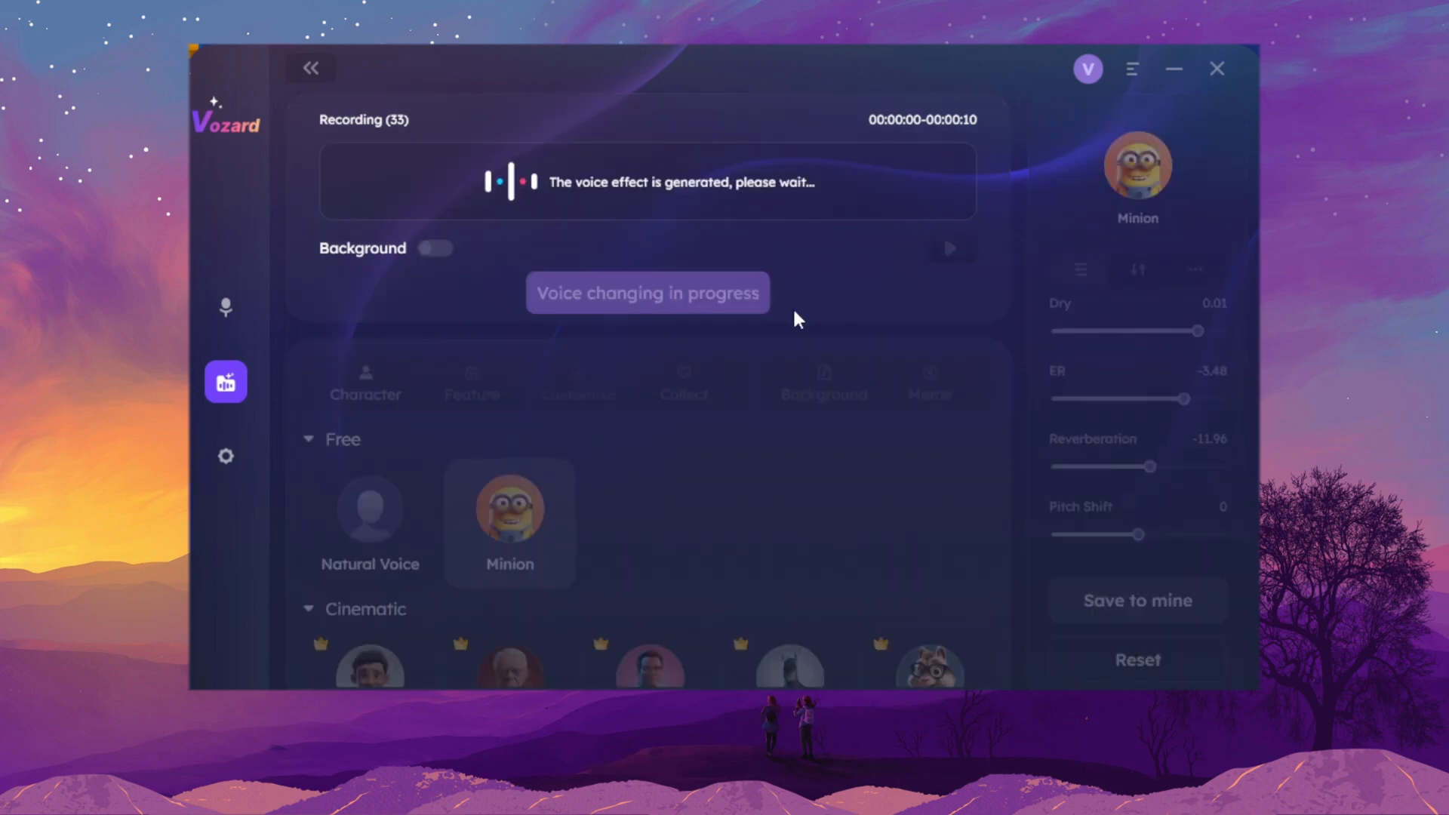